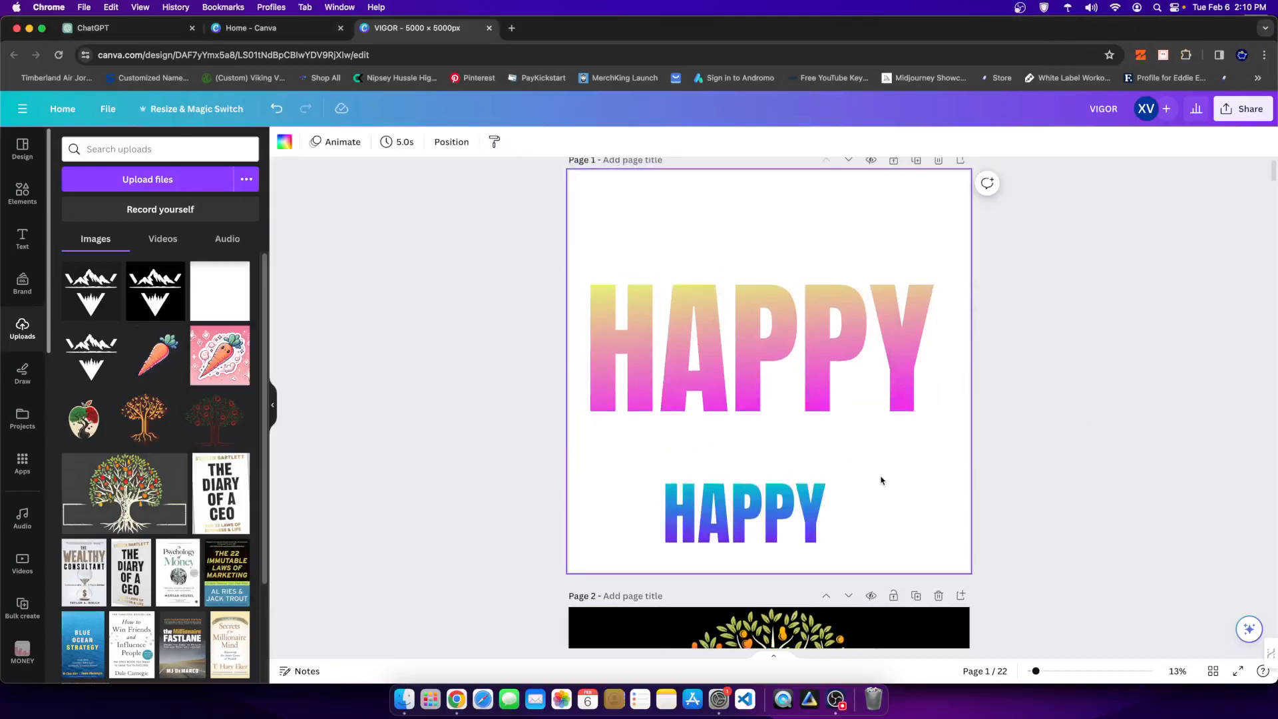
Step: Select the pink gradient HAPPY, then the small blue HAPPY text on page 1
{"action": "left_click", "coordinate": [756, 350]}
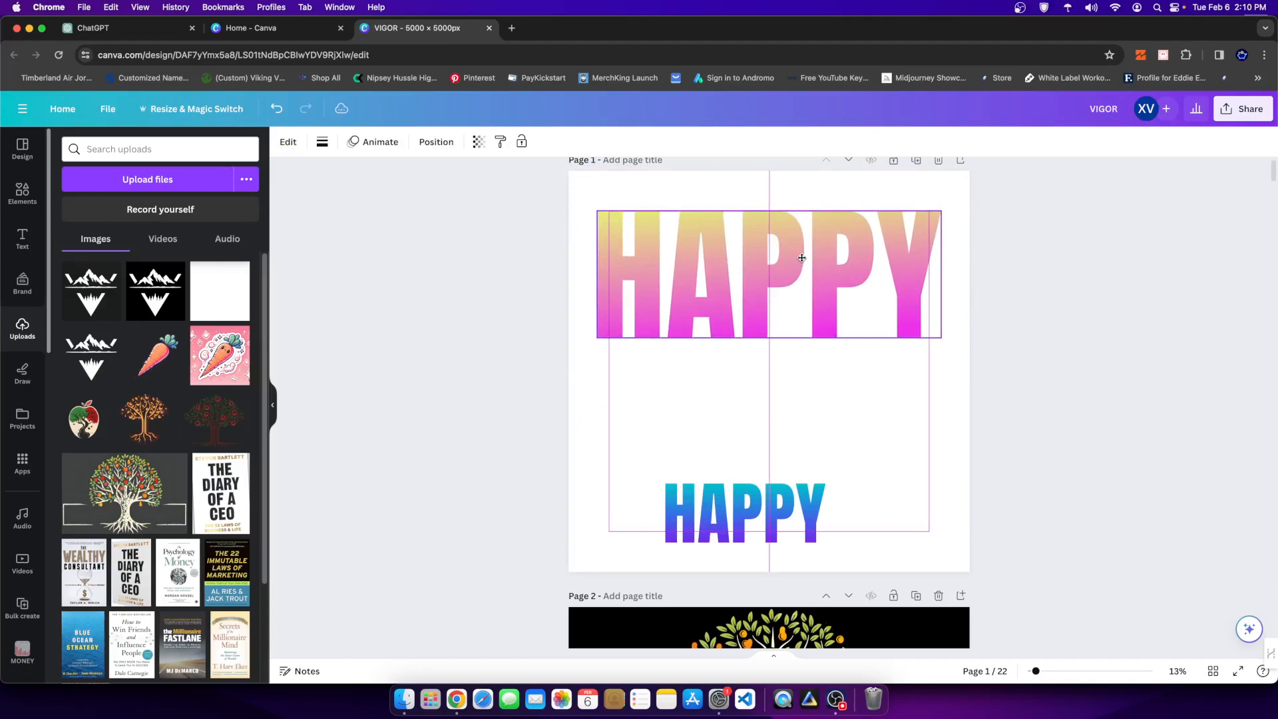
{"action": "left_click", "coordinate": [744, 514]}
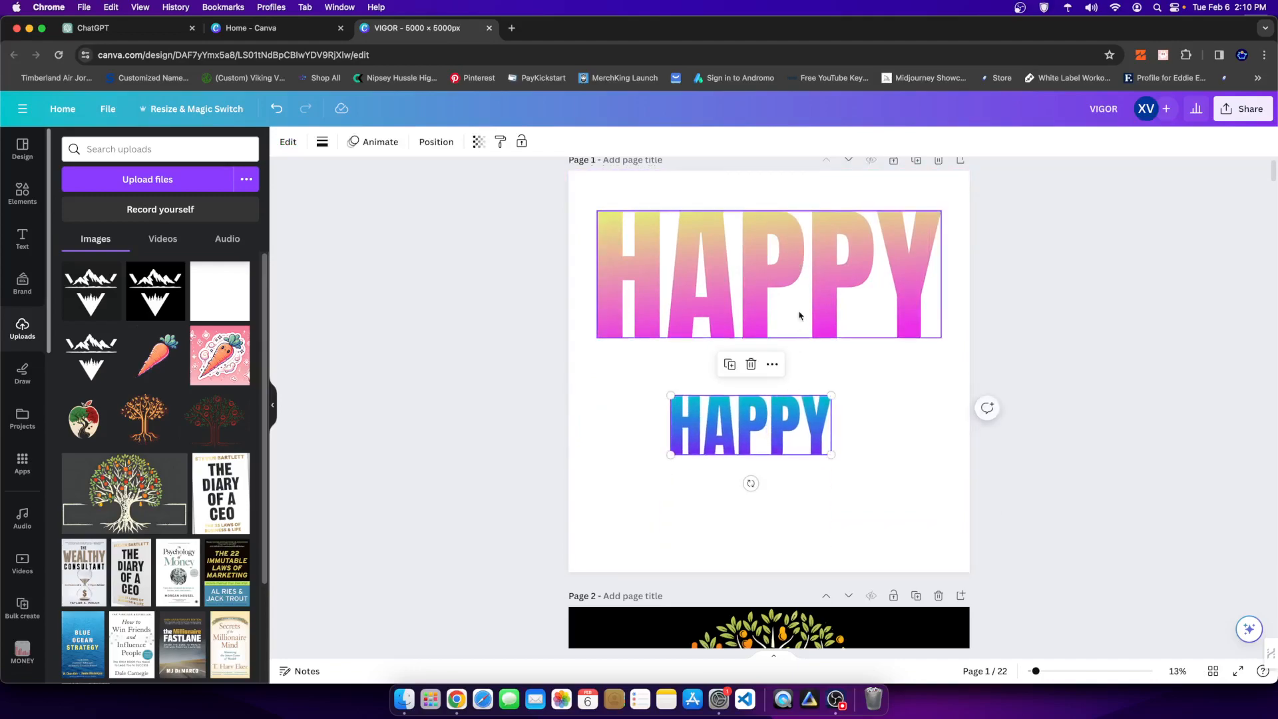
{"action": "mouse_move", "coordinate": [768, 289]}
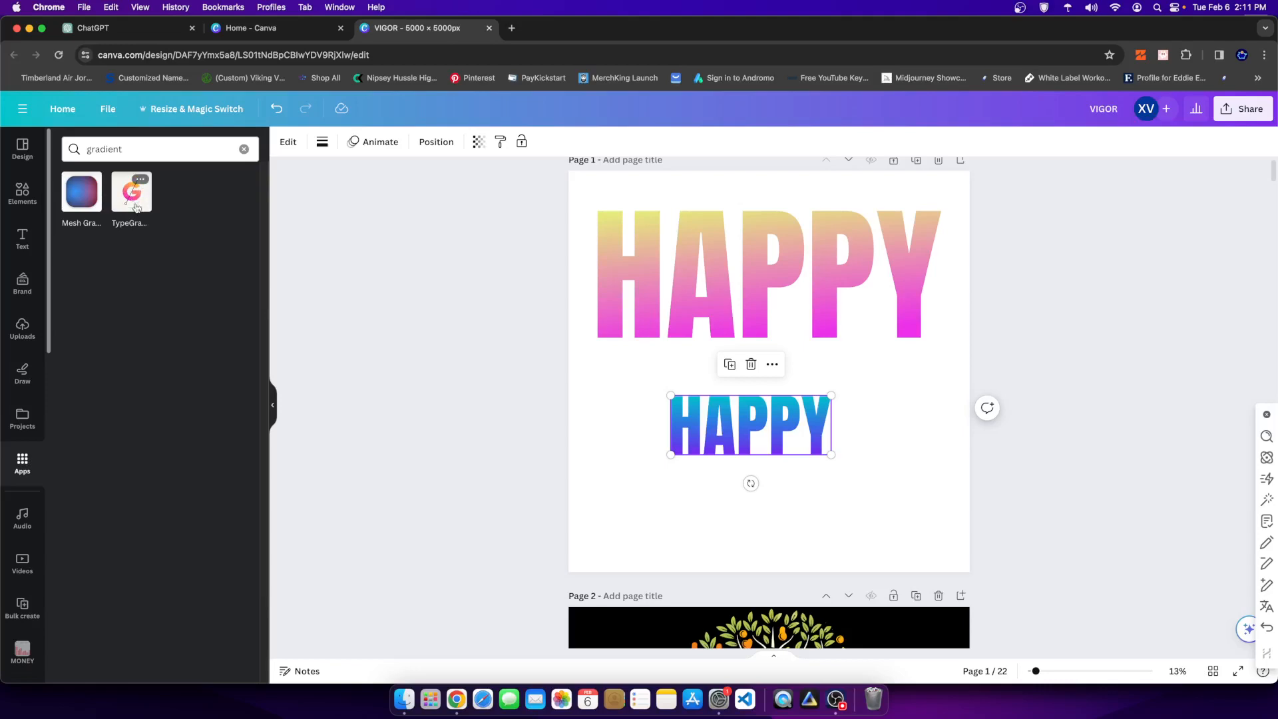
Step: Load the blue HAPPY text into the TypeGradient app for editing
{"action": "left_click", "coordinate": [132, 192]}
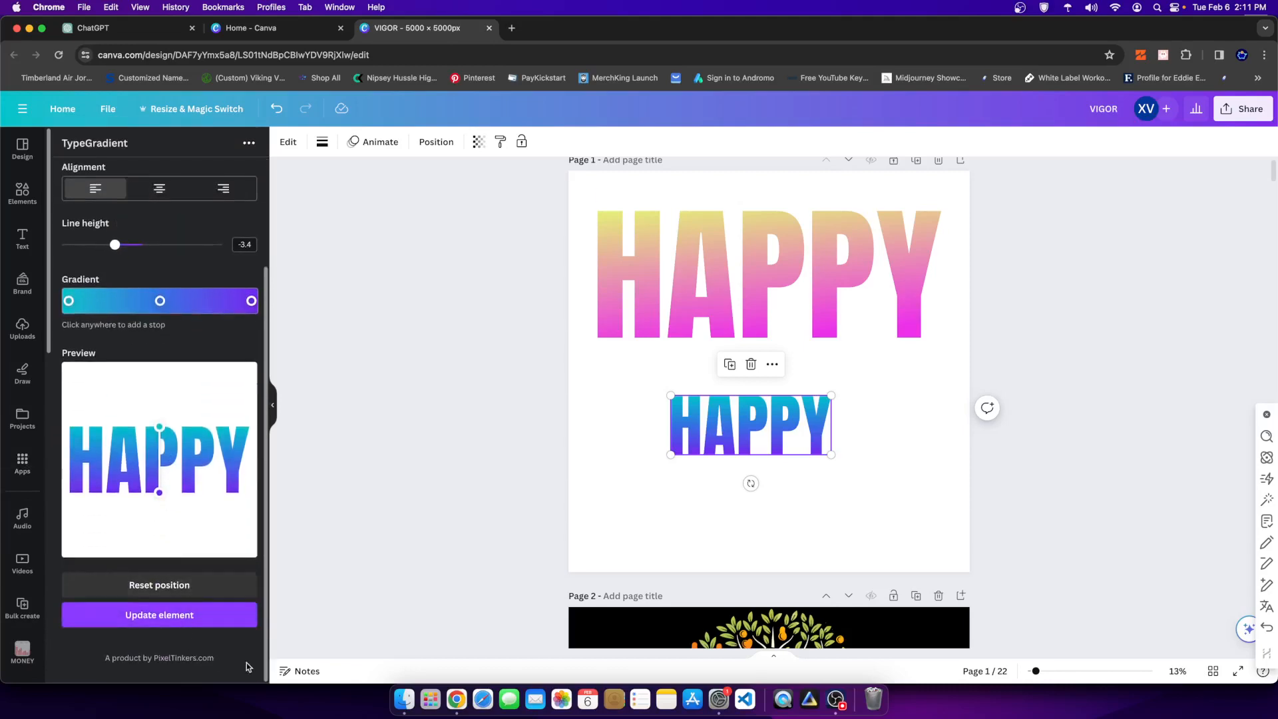
{"action": "mouse_move", "coordinate": [248, 340]}
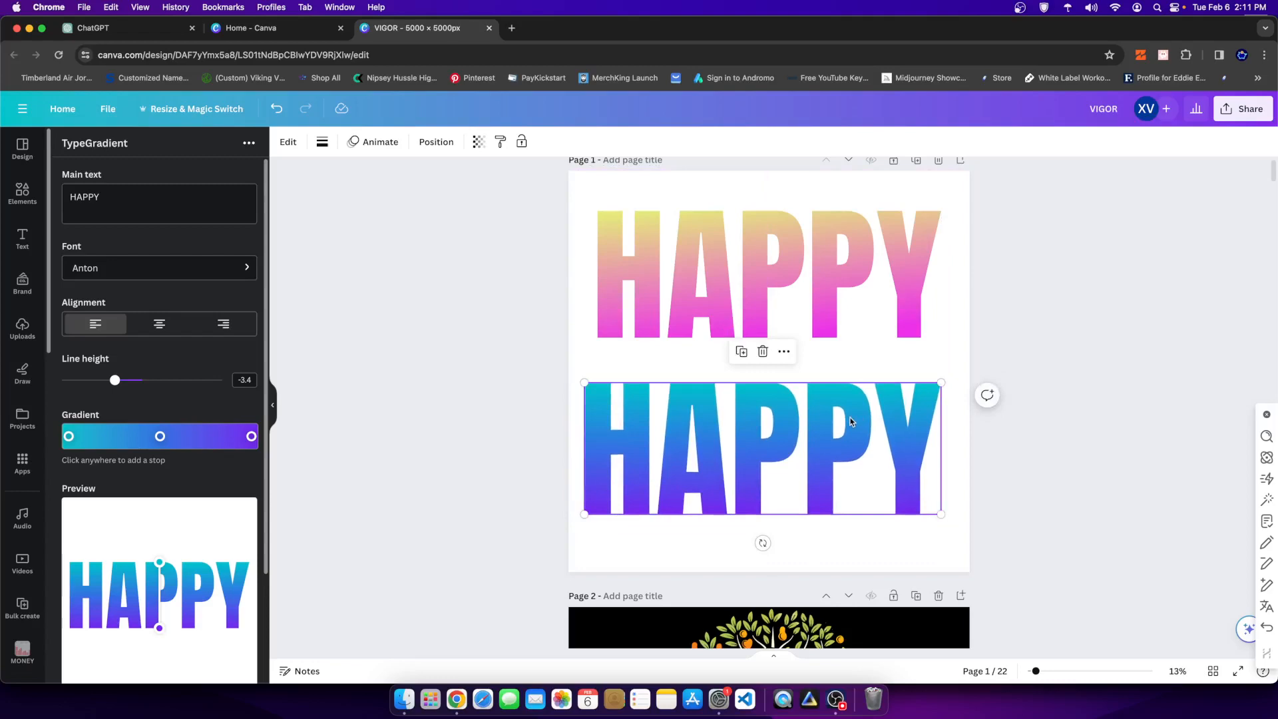
{"action": "mouse_move", "coordinate": [987, 270]}
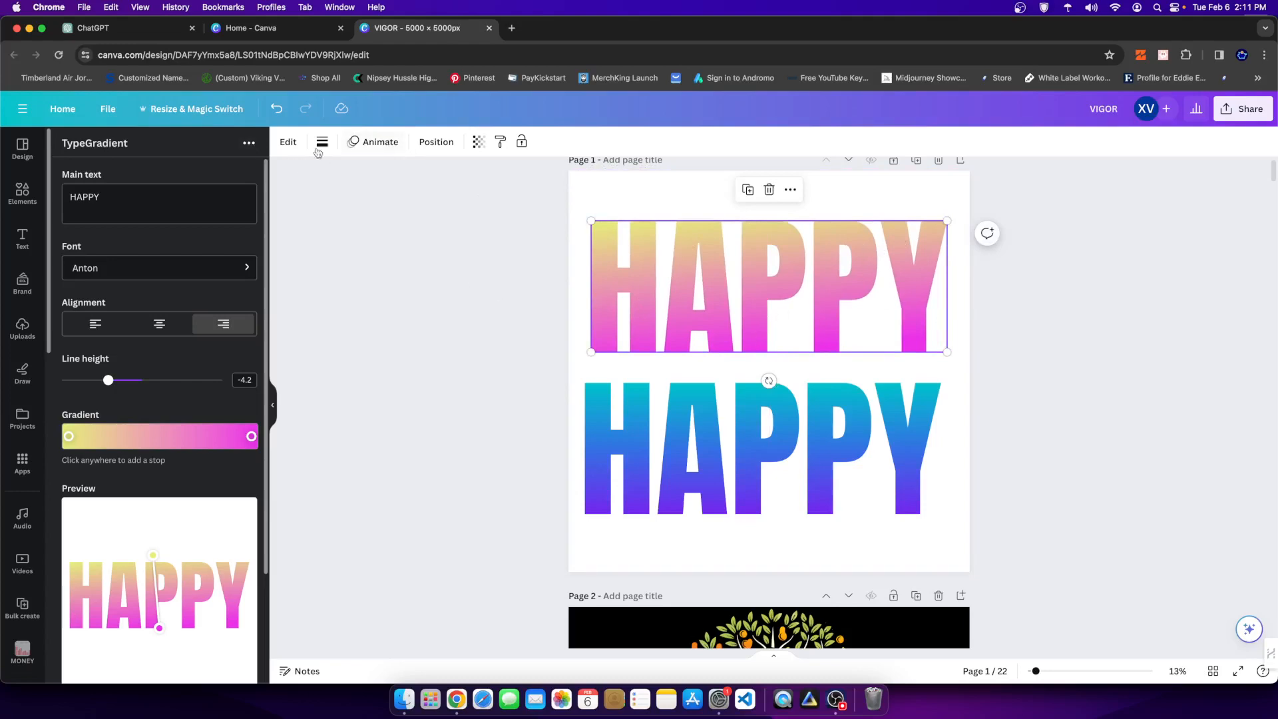
{"action": "left_click", "coordinate": [23, 239]}
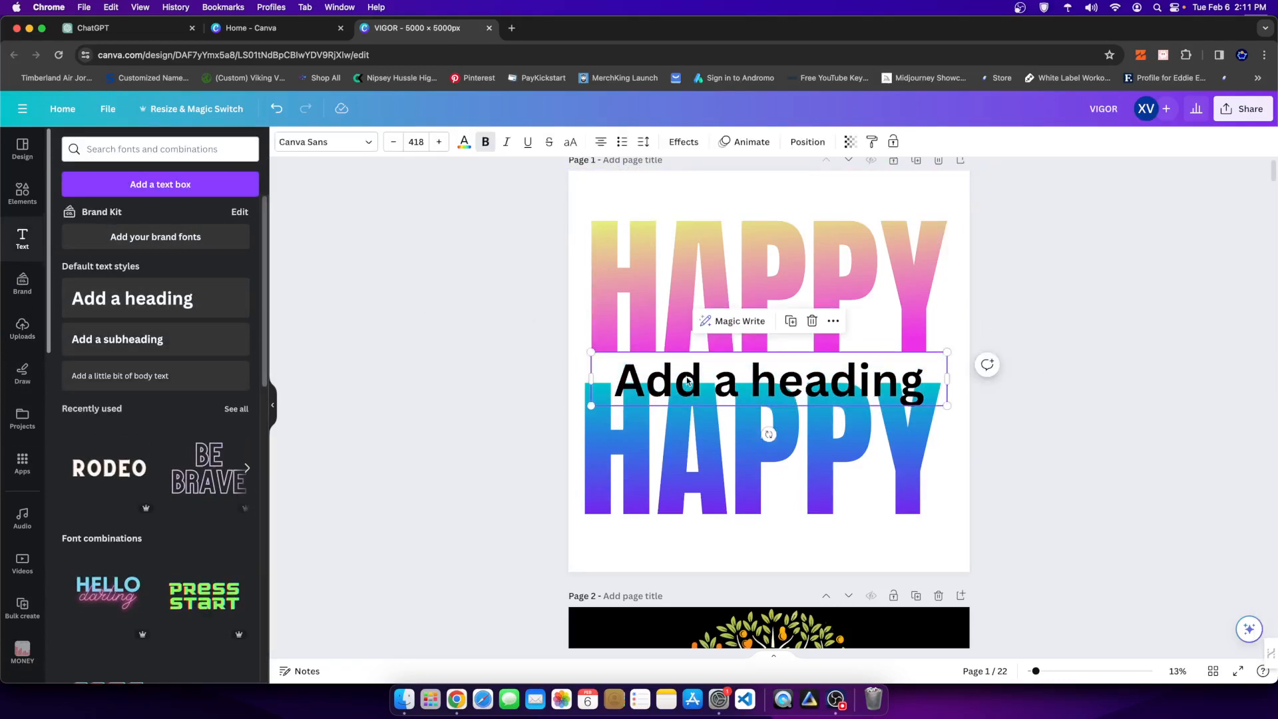
{"action": "left_click_drag", "start_coordinate": [766, 379], "coordinate": [778, 334]}
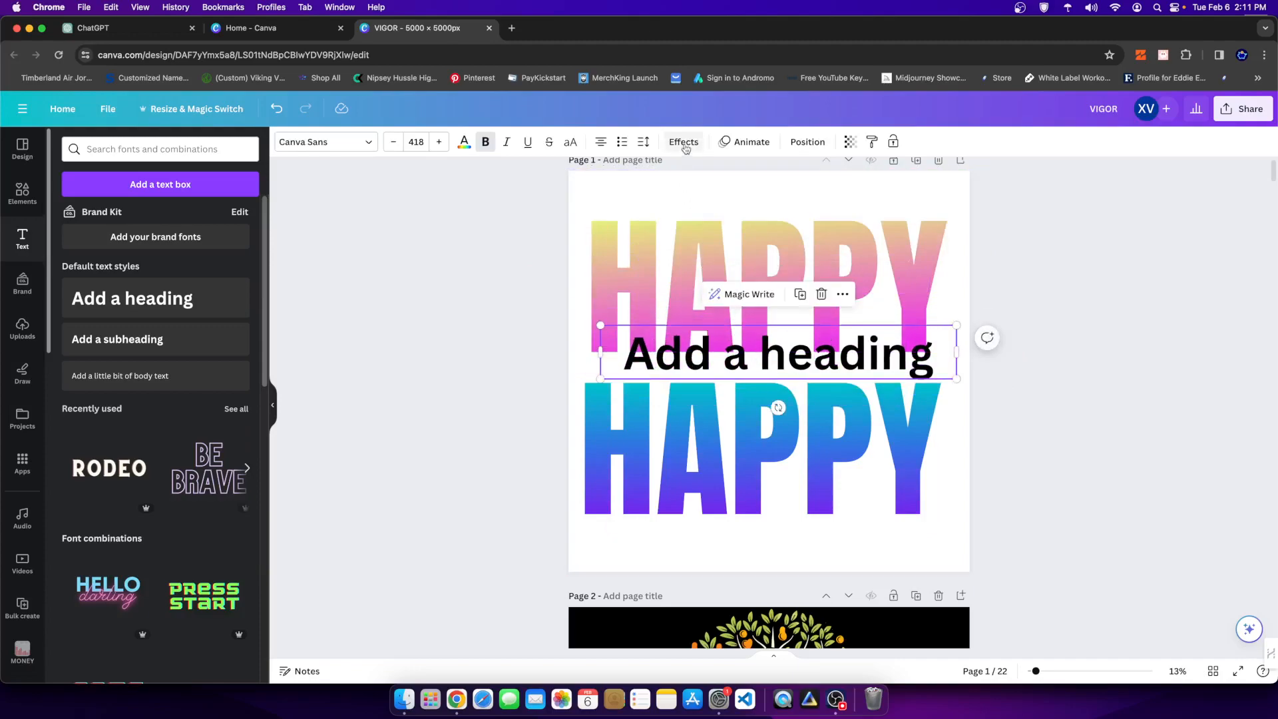
{"action": "left_click", "coordinate": [683, 142]}
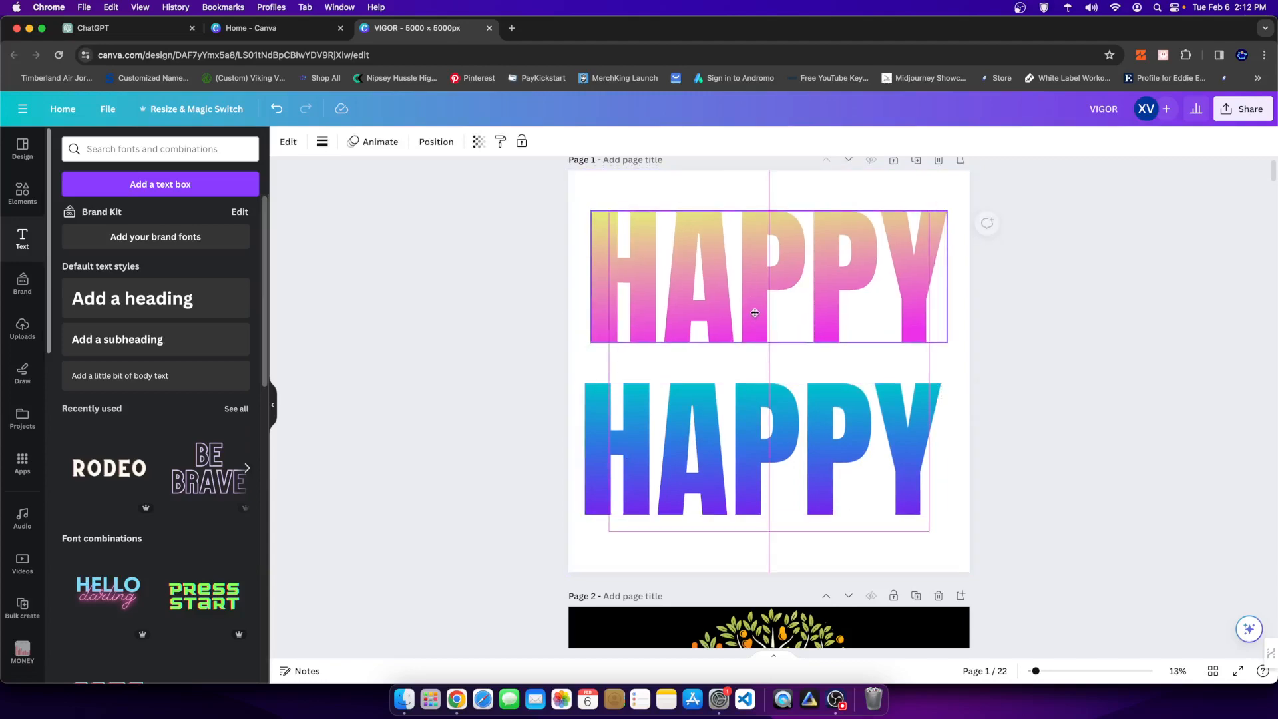
Step: Download page 1 only as a 0.5-size (2,500 px) PNG with a transparent background
{"action": "left_click", "coordinate": [1241, 108]}
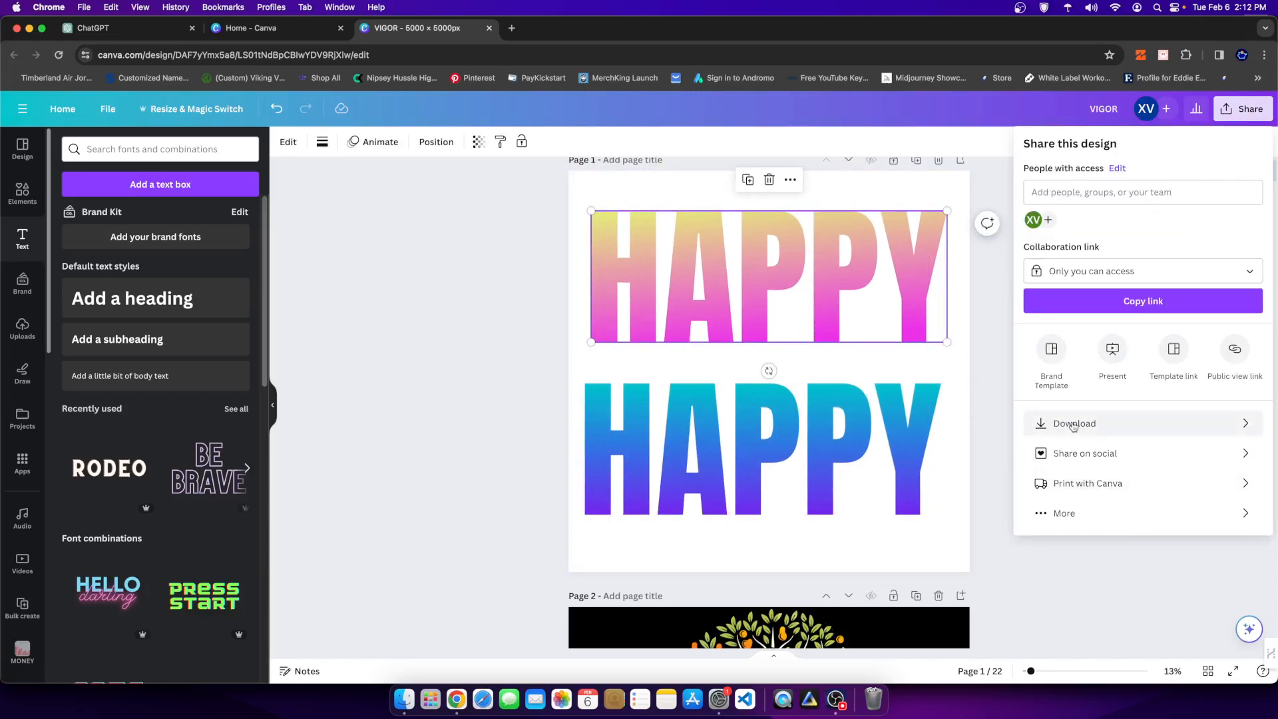
{"action": "left_click", "coordinate": [1074, 424]}
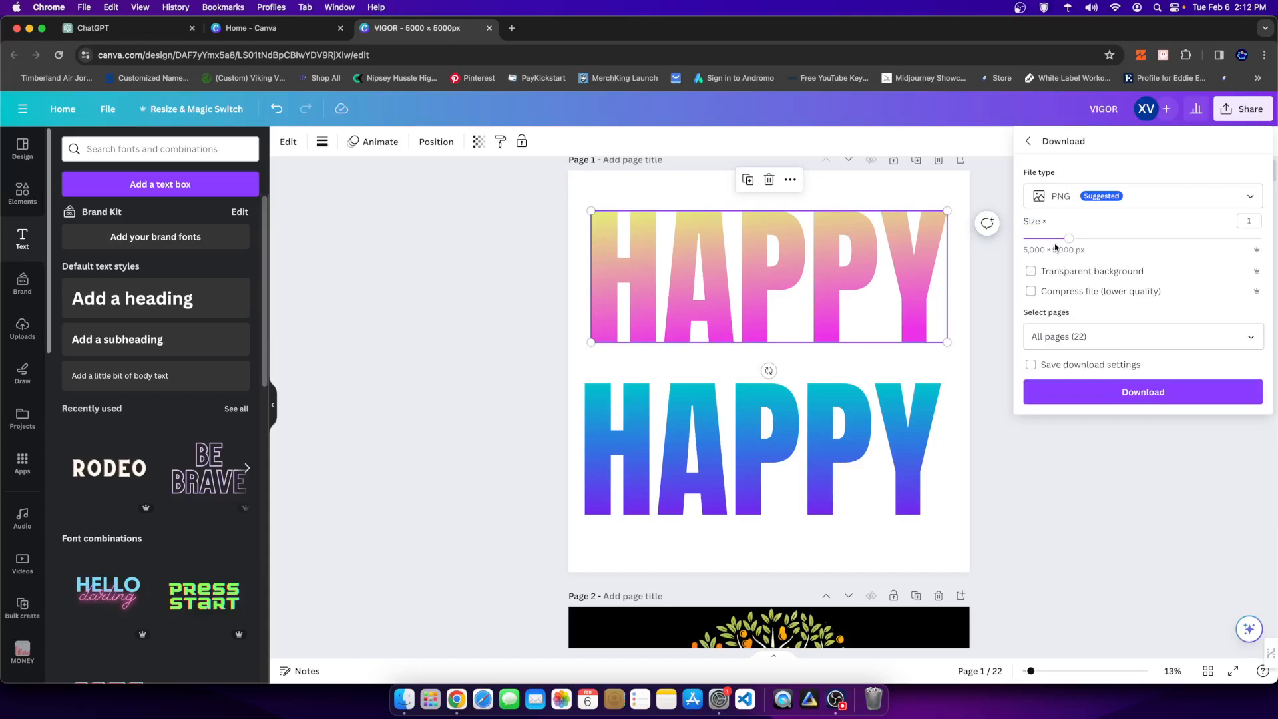
{"action": "left_click_drag", "start_coordinate": [1069, 238], "coordinate": [1023, 239]}
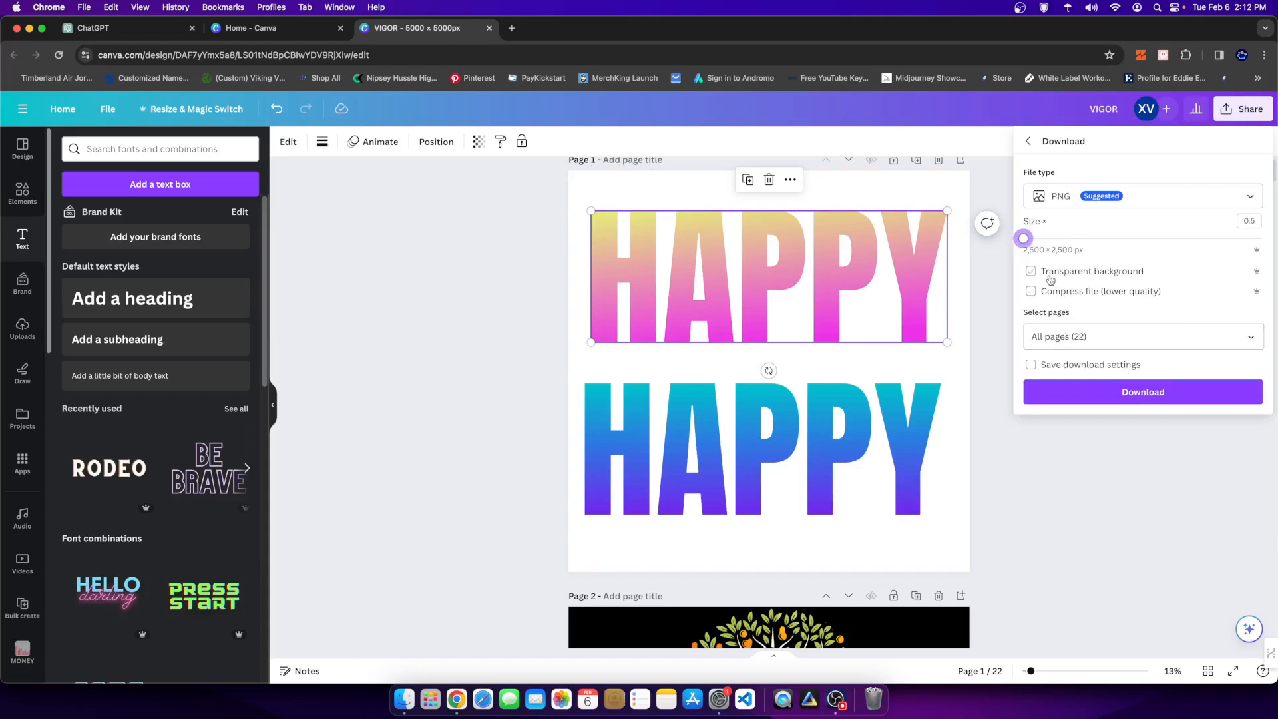
{"action": "left_click", "coordinate": [1030, 272]}
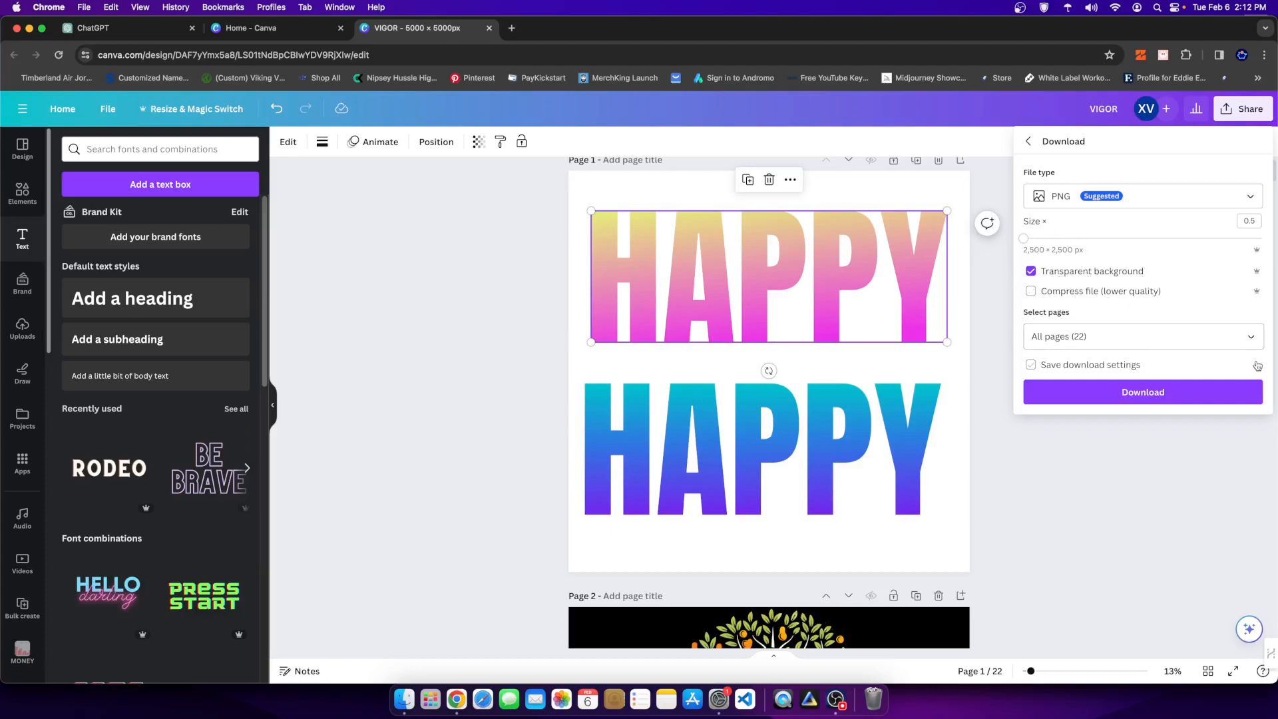
{"action": "left_click", "coordinate": [1141, 335]}
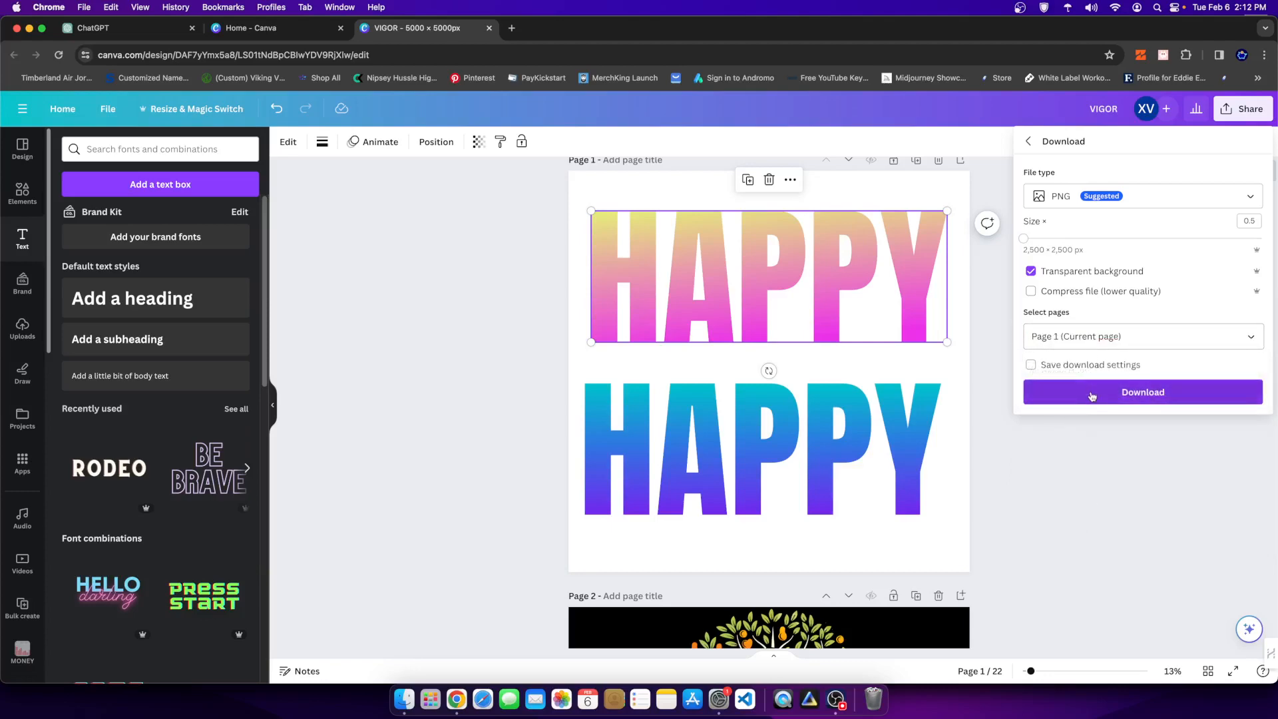
{"action": "left_click", "coordinate": [1142, 391]}
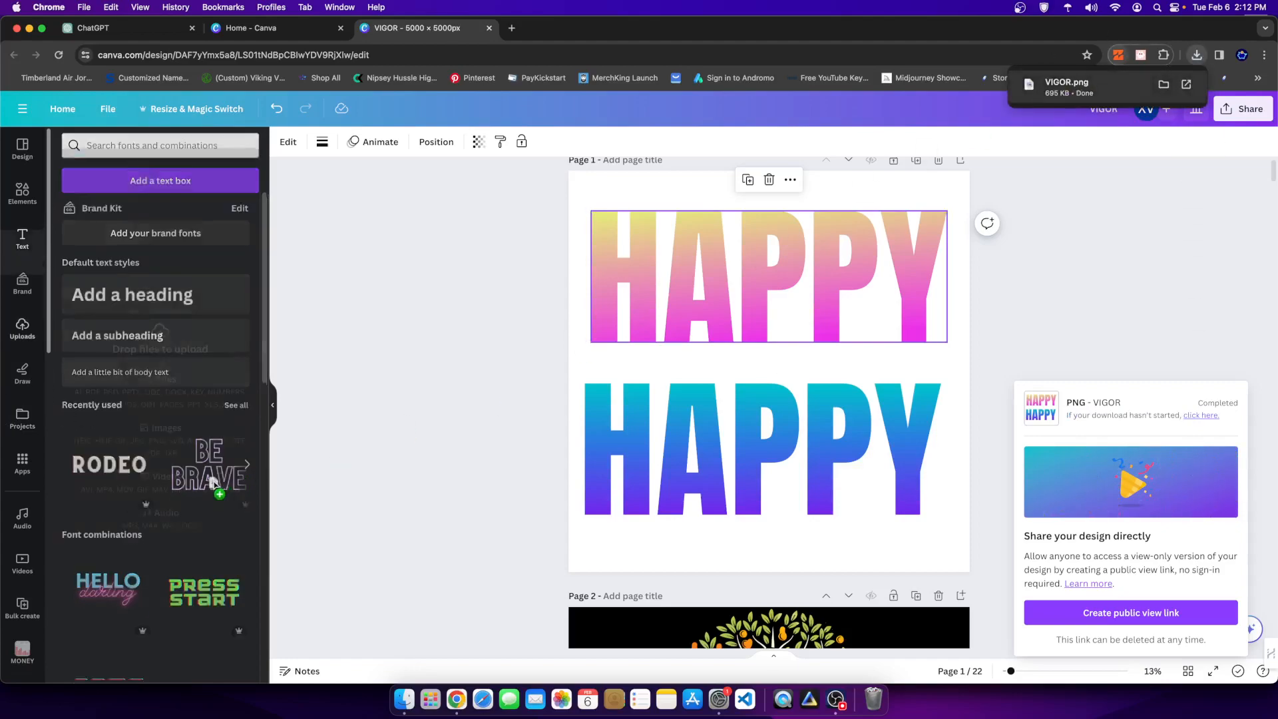
Step: Place the uploaded HAPPY PNG on page 1 and start cropping it down to the lower HAPPY
{"action": "left_click", "coordinate": [23, 327]}
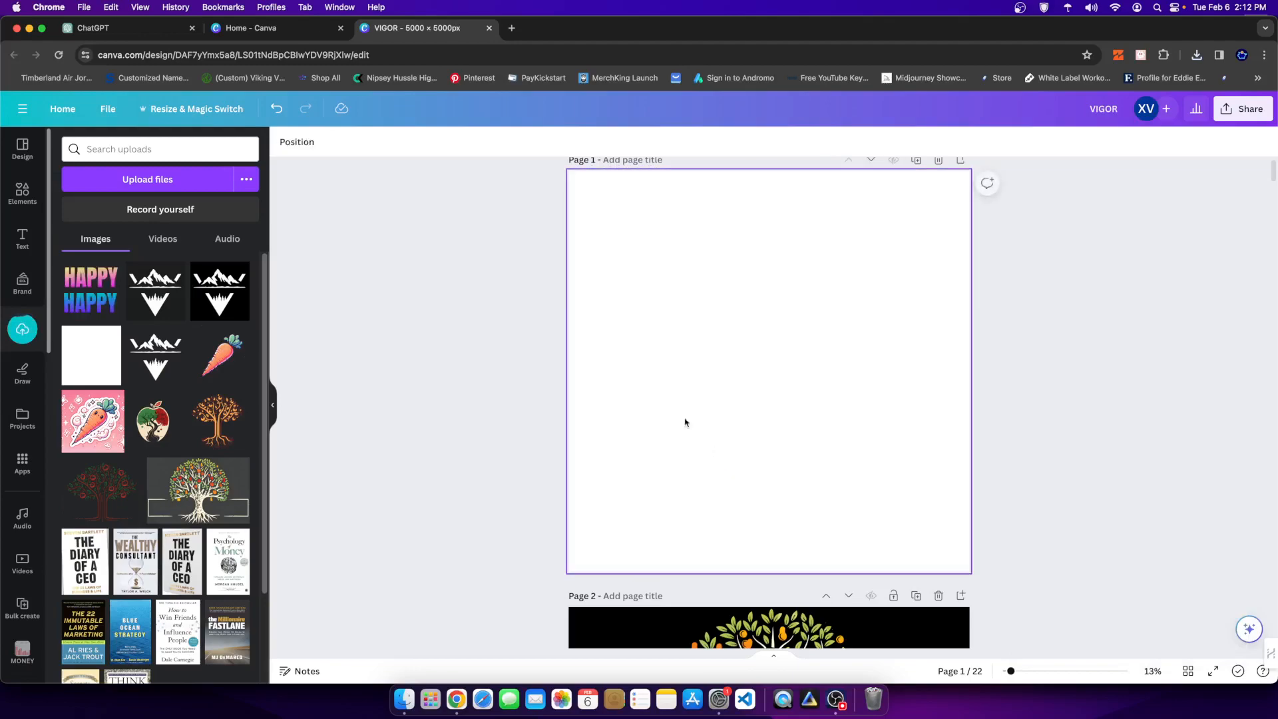
{"action": "left_click", "coordinate": [91, 289]}
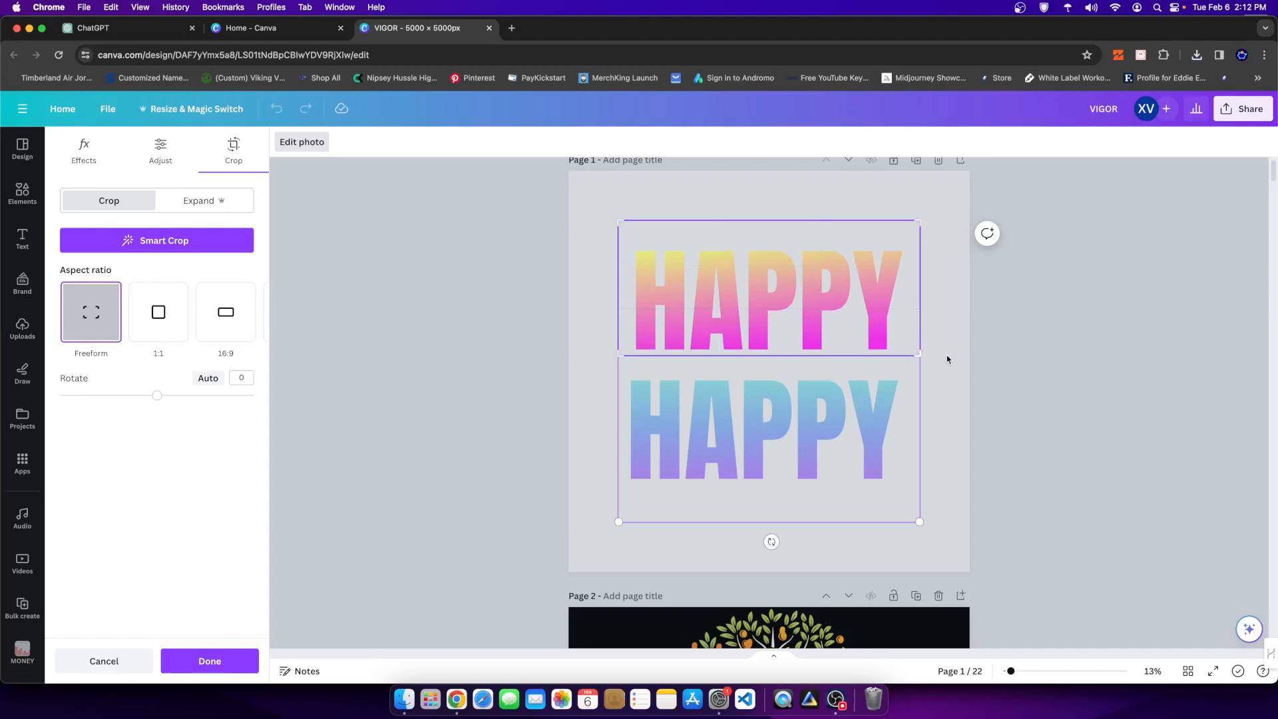
{"action": "left_click", "coordinate": [209, 661]}
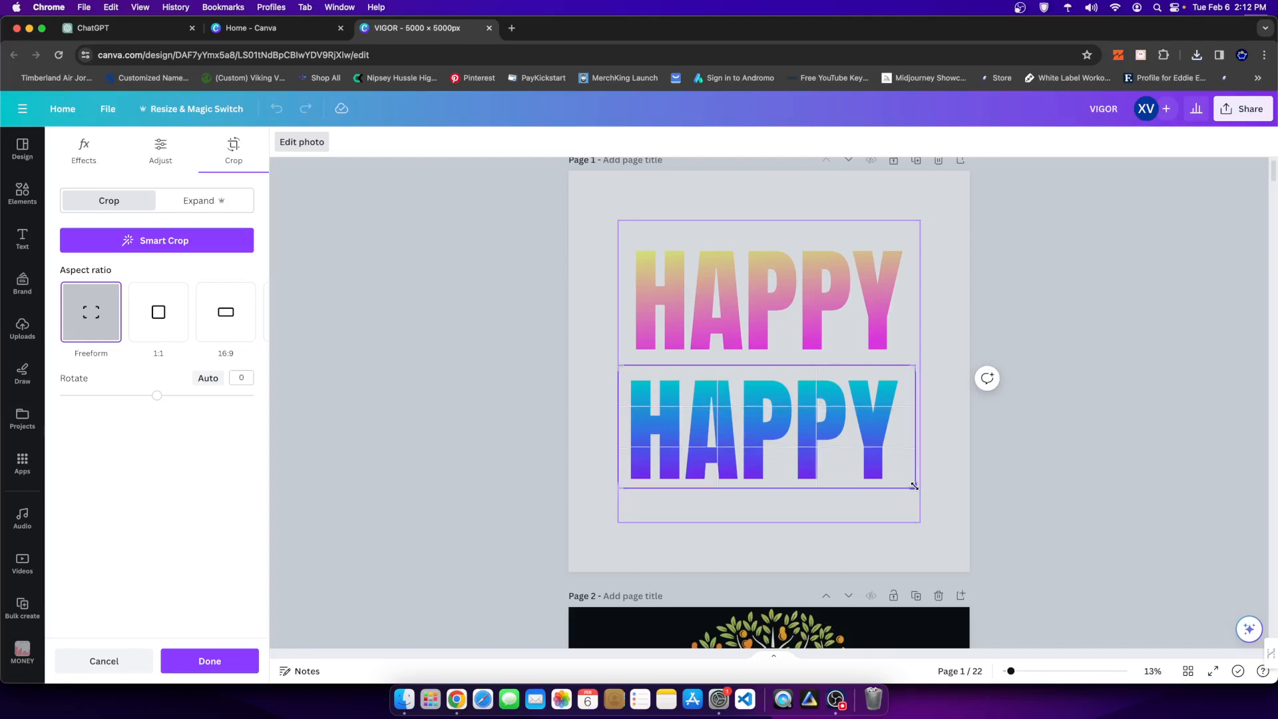
{"action": "left_click_drag", "start_coordinate": [913, 485], "coordinate": [920, 501]}
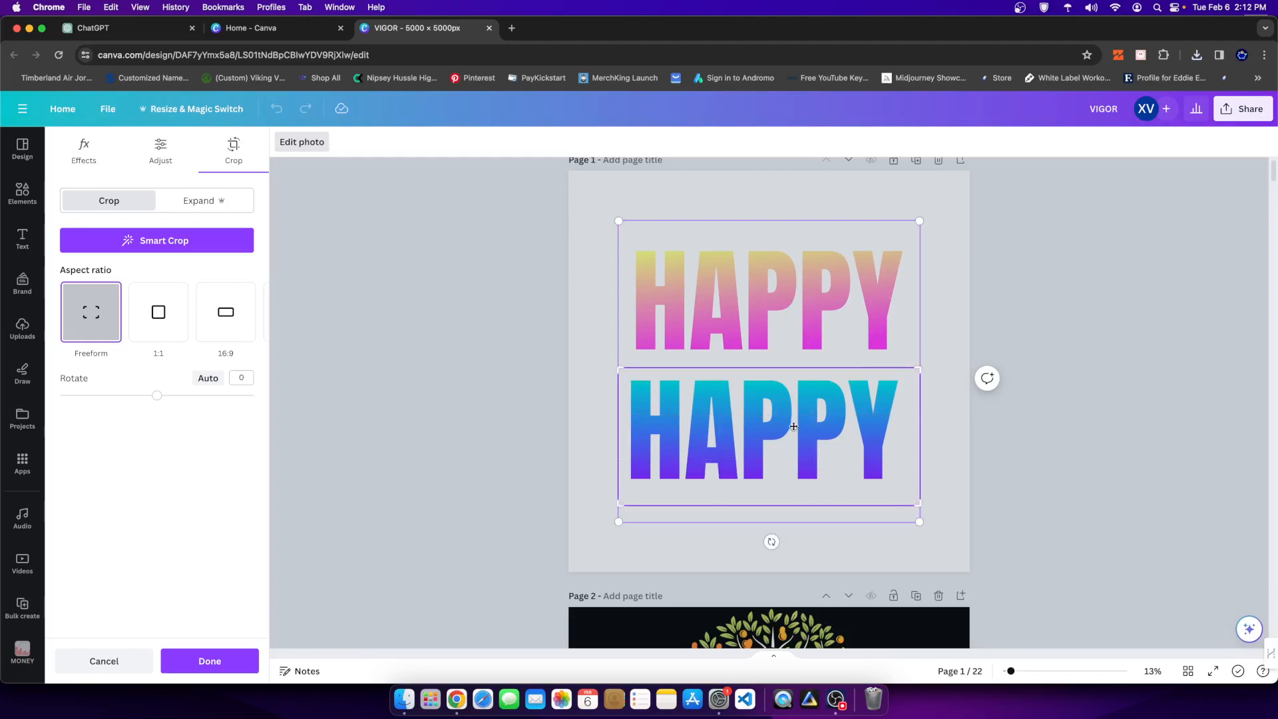
{"action": "mouse_move", "coordinate": [739, 309]}
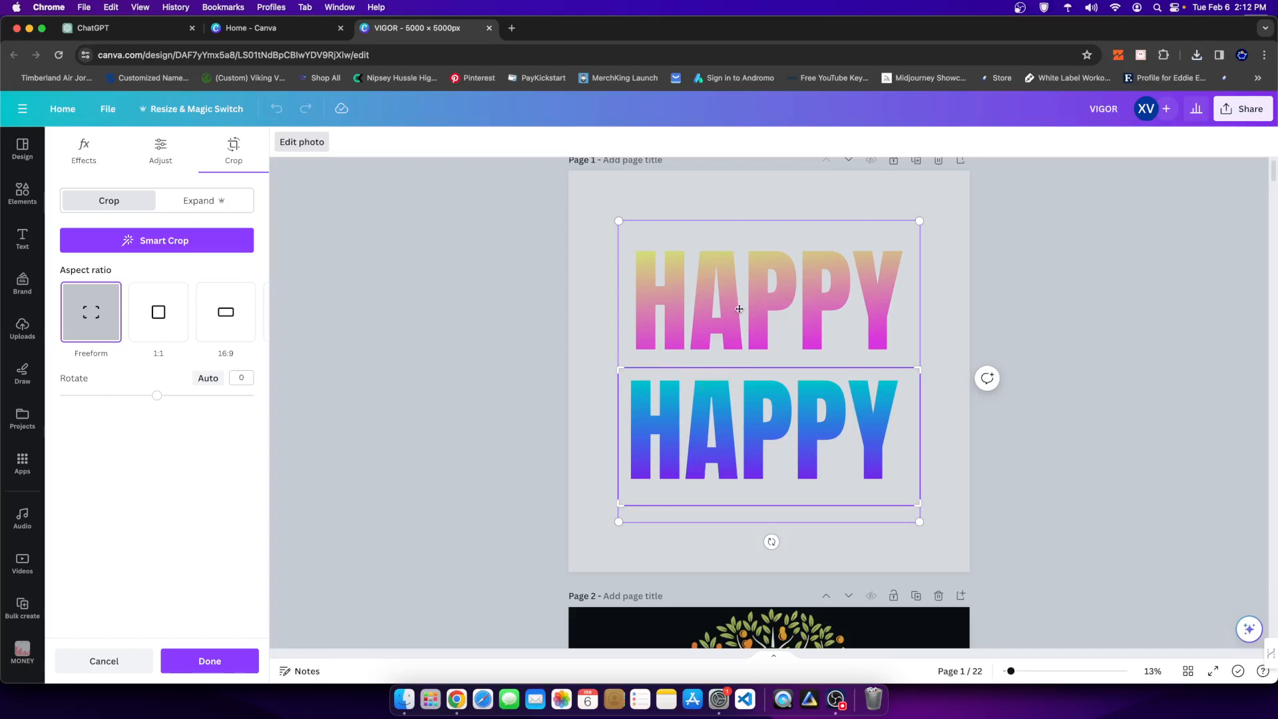
{"action": "mouse_move", "coordinate": [676, 391]}
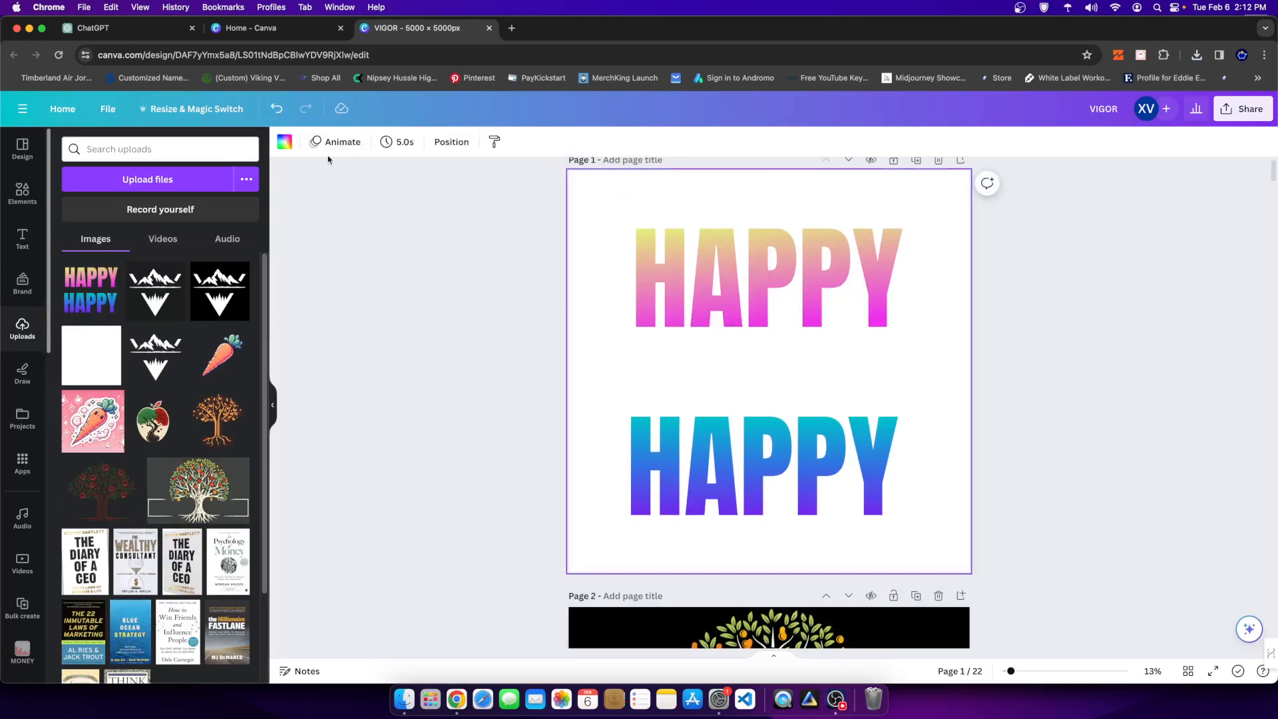
{"action": "left_click", "coordinate": [283, 141]}
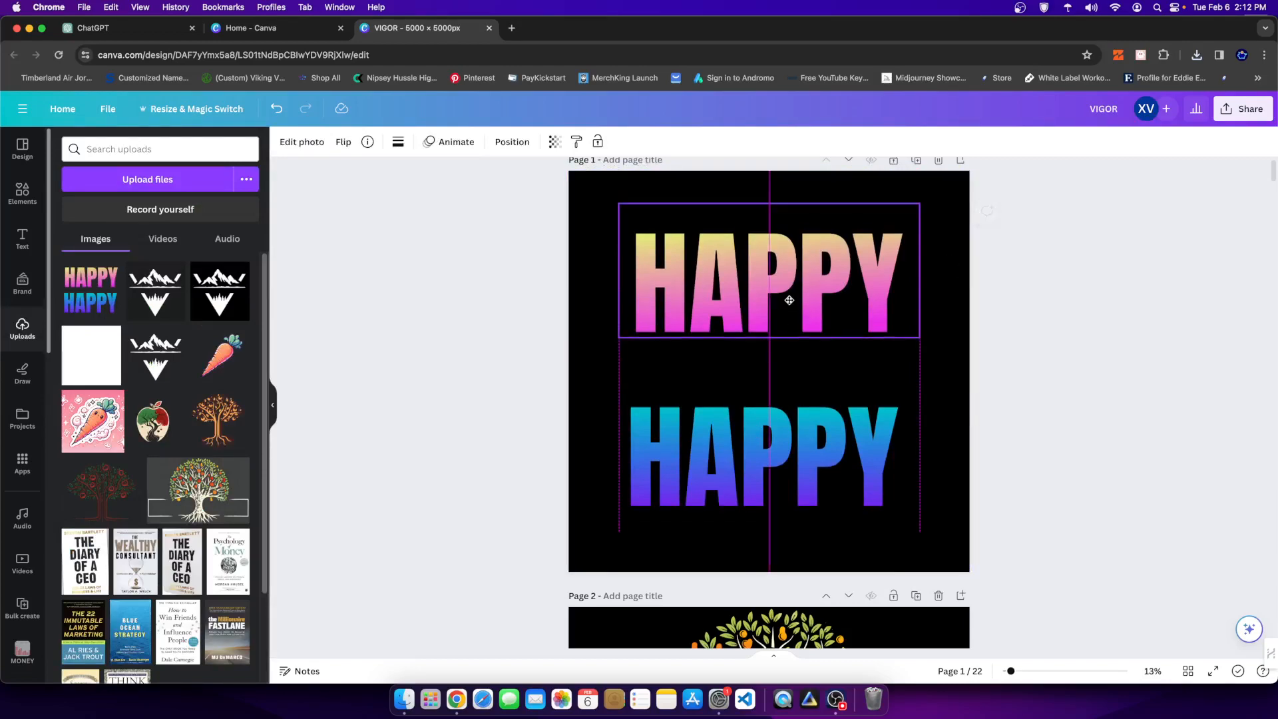
{"action": "left_click", "coordinate": [767, 277]}
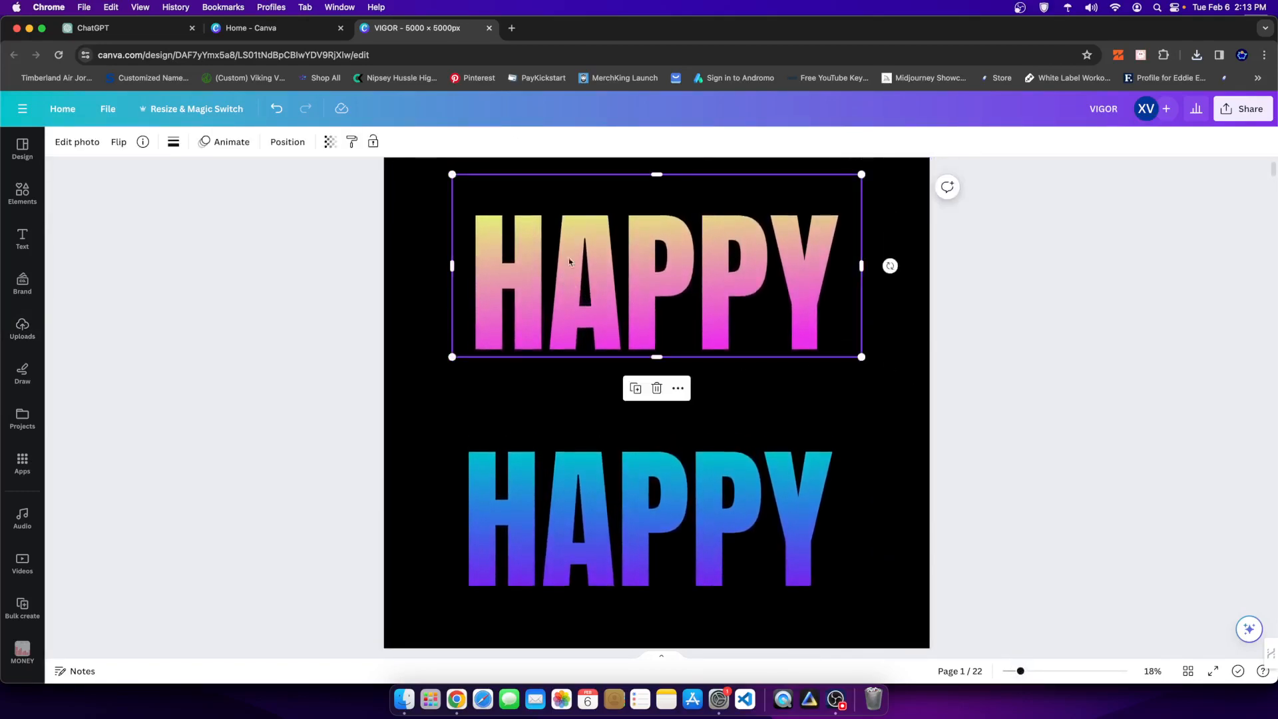
{"action": "left_click", "coordinate": [656, 529]}
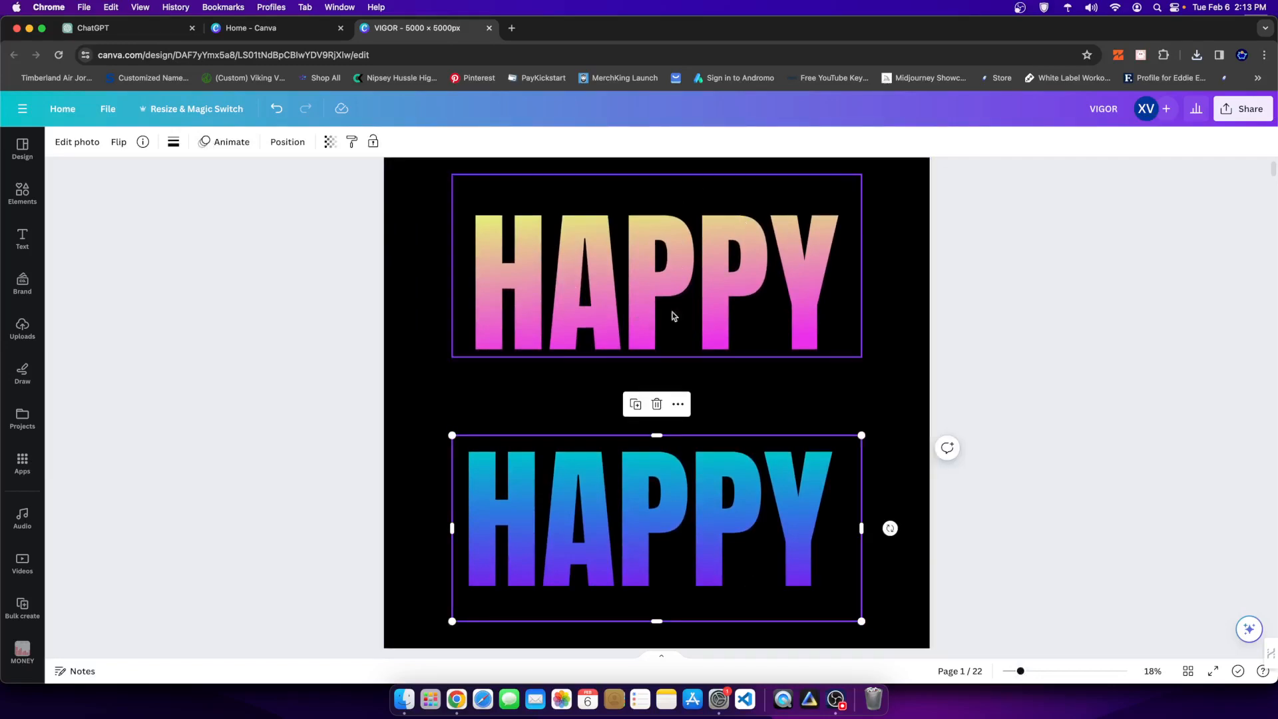
{"action": "left_click", "coordinate": [656, 264]}
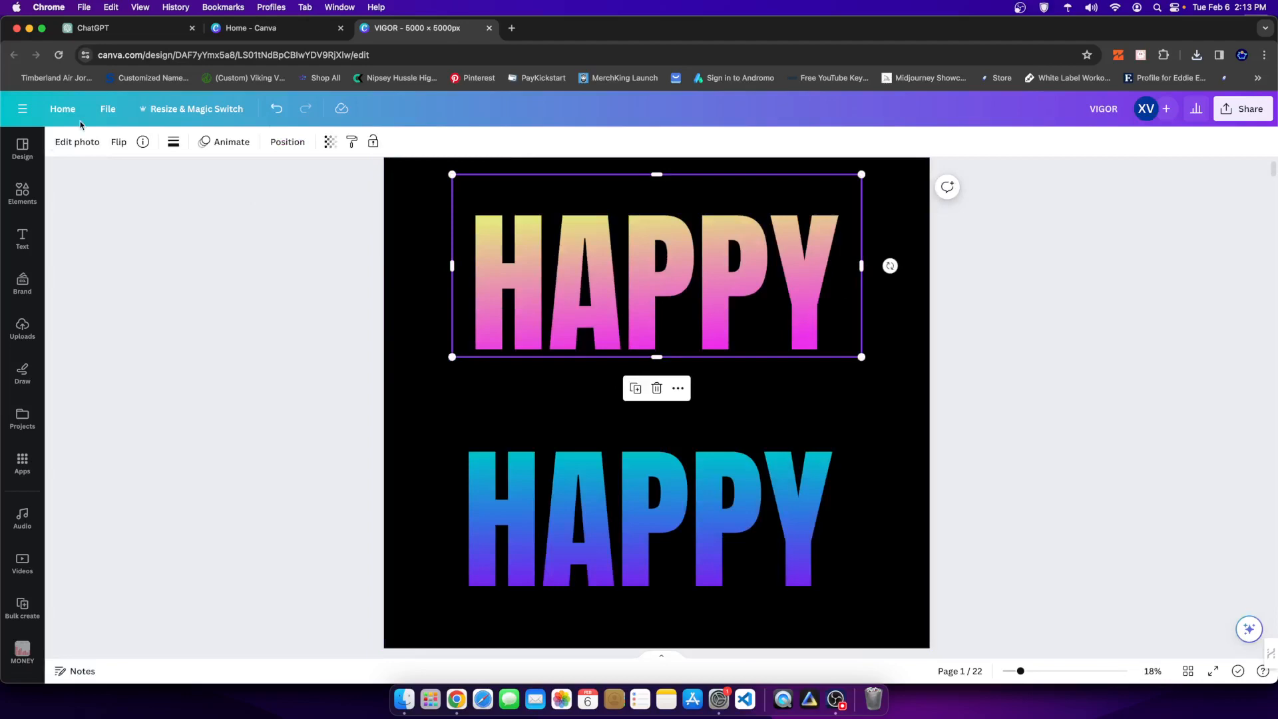
Step: Try a Glow shadow on the top HAPPY image, sizing it down close around the letters
{"action": "left_click", "coordinate": [77, 141]}
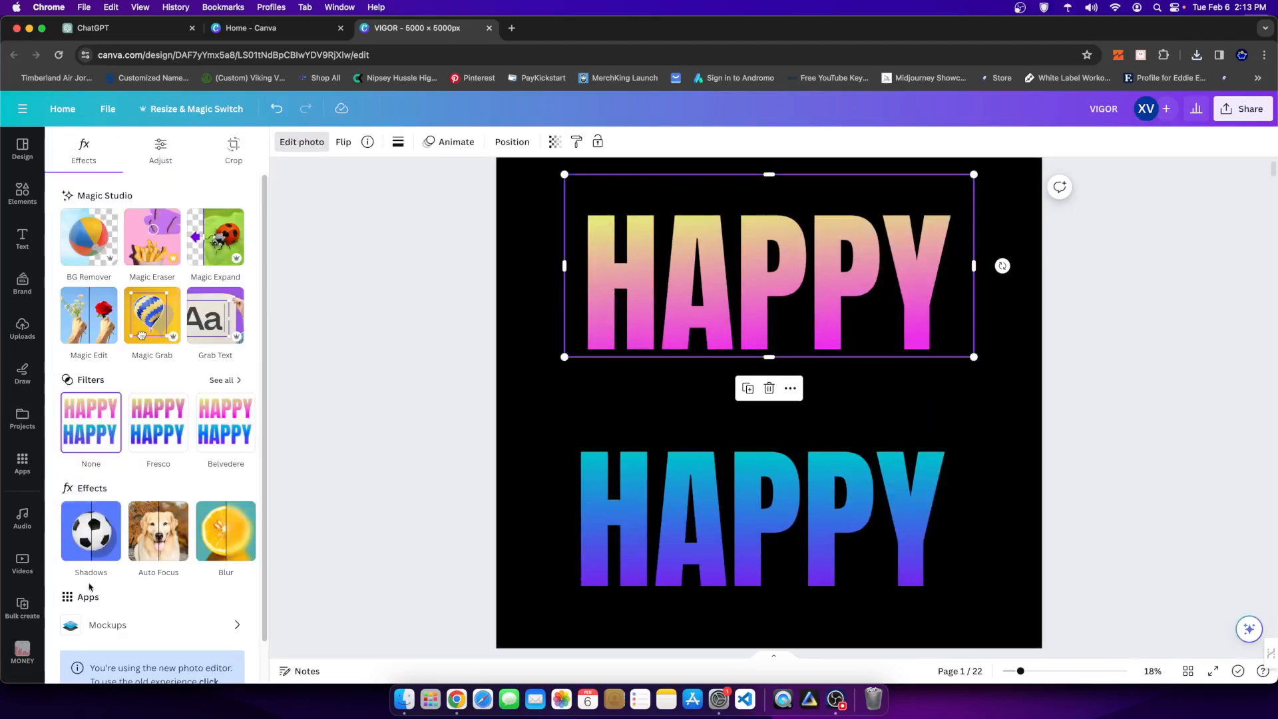
{"action": "left_click", "coordinate": [90, 531]}
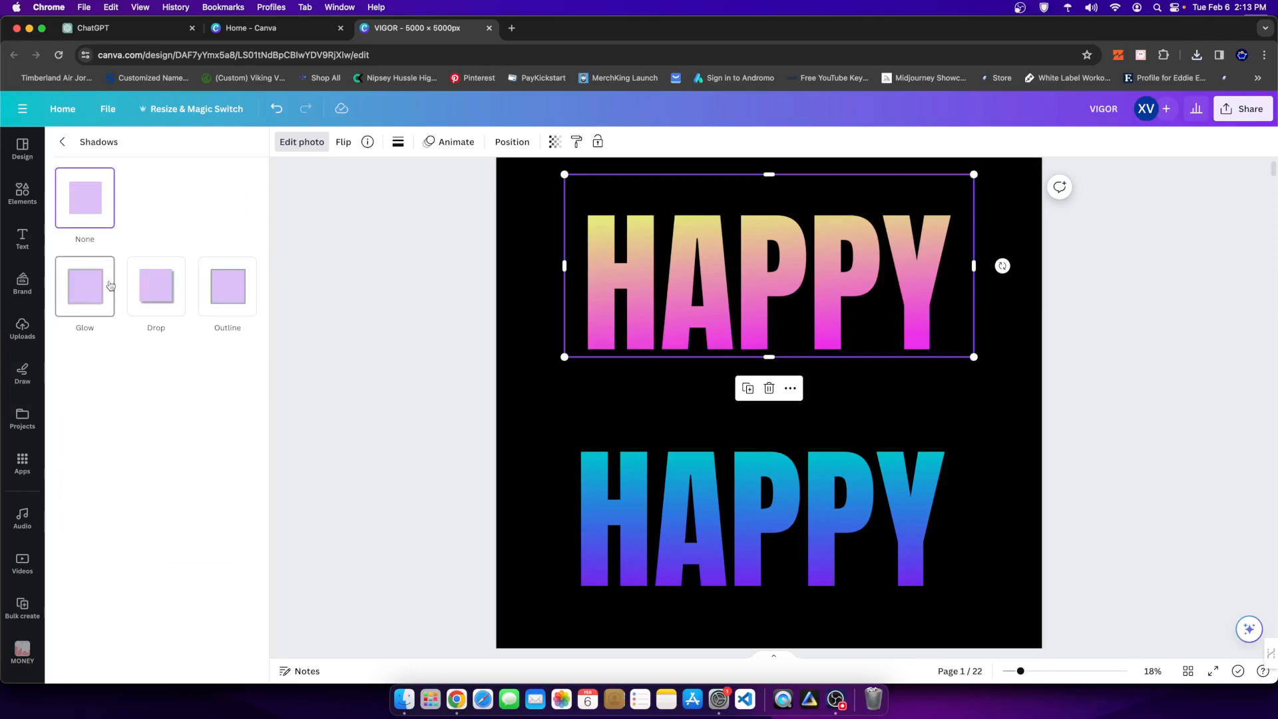
{"action": "left_click", "coordinate": [85, 287]}
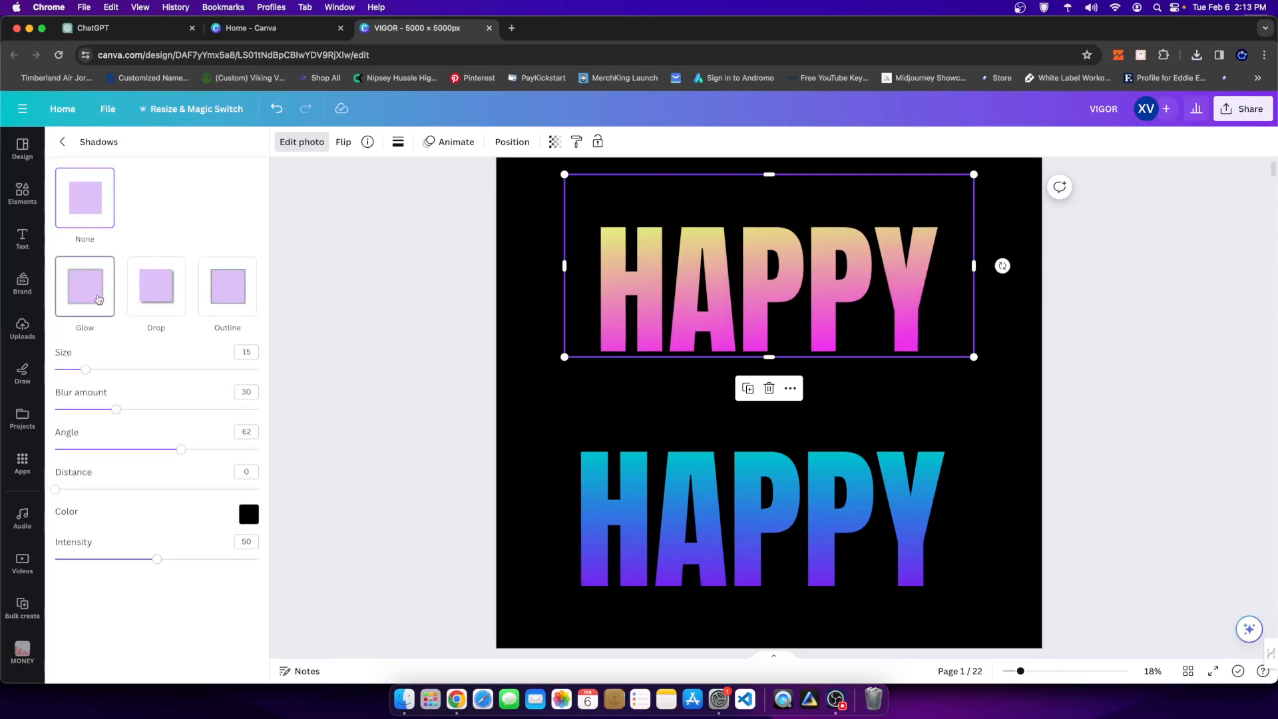
{"action": "left_click", "coordinate": [249, 513]}
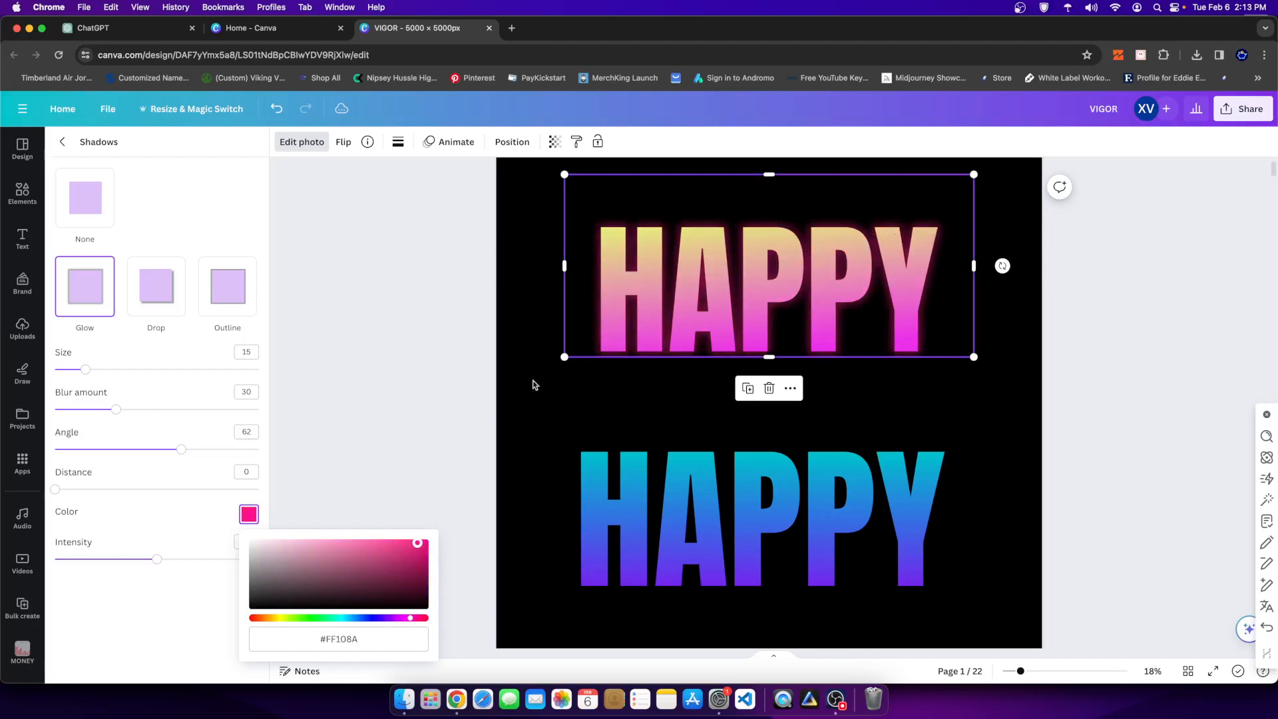
{"action": "left_click_drag", "start_coordinate": [86, 369], "coordinate": [260, 369]}
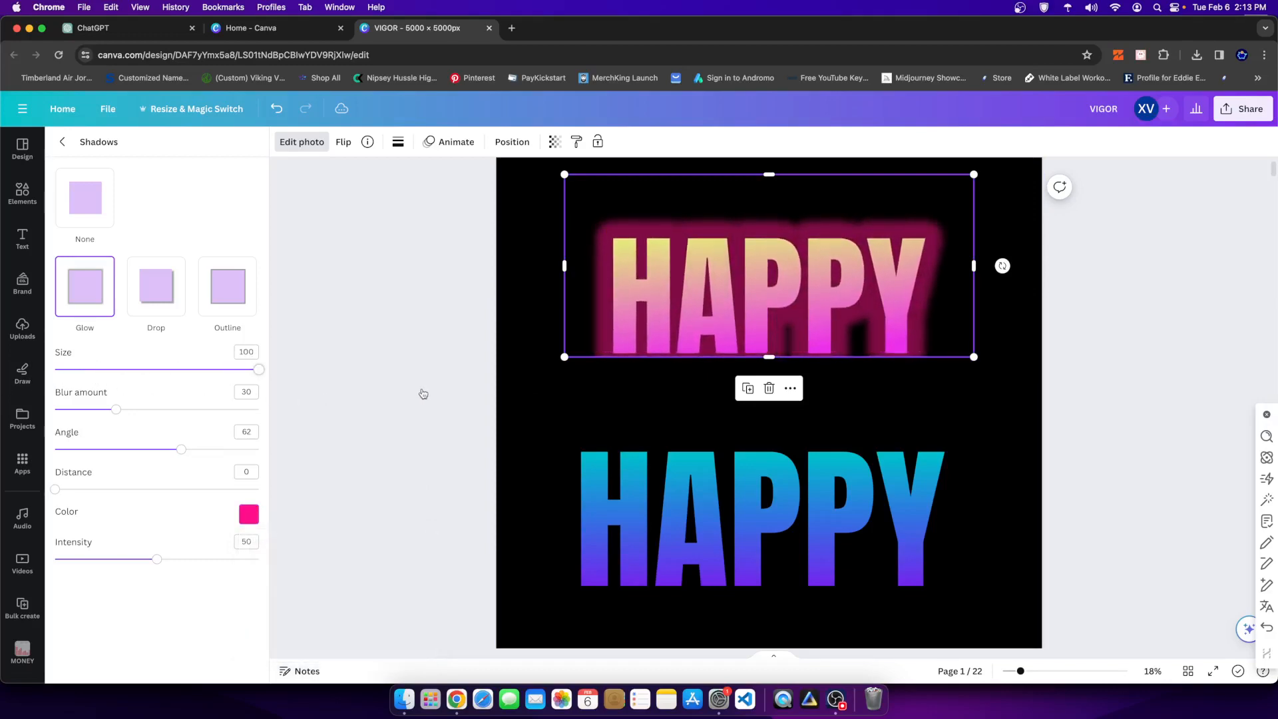
{"action": "left_click_drag", "start_coordinate": [260, 369], "coordinate": [205, 369]}
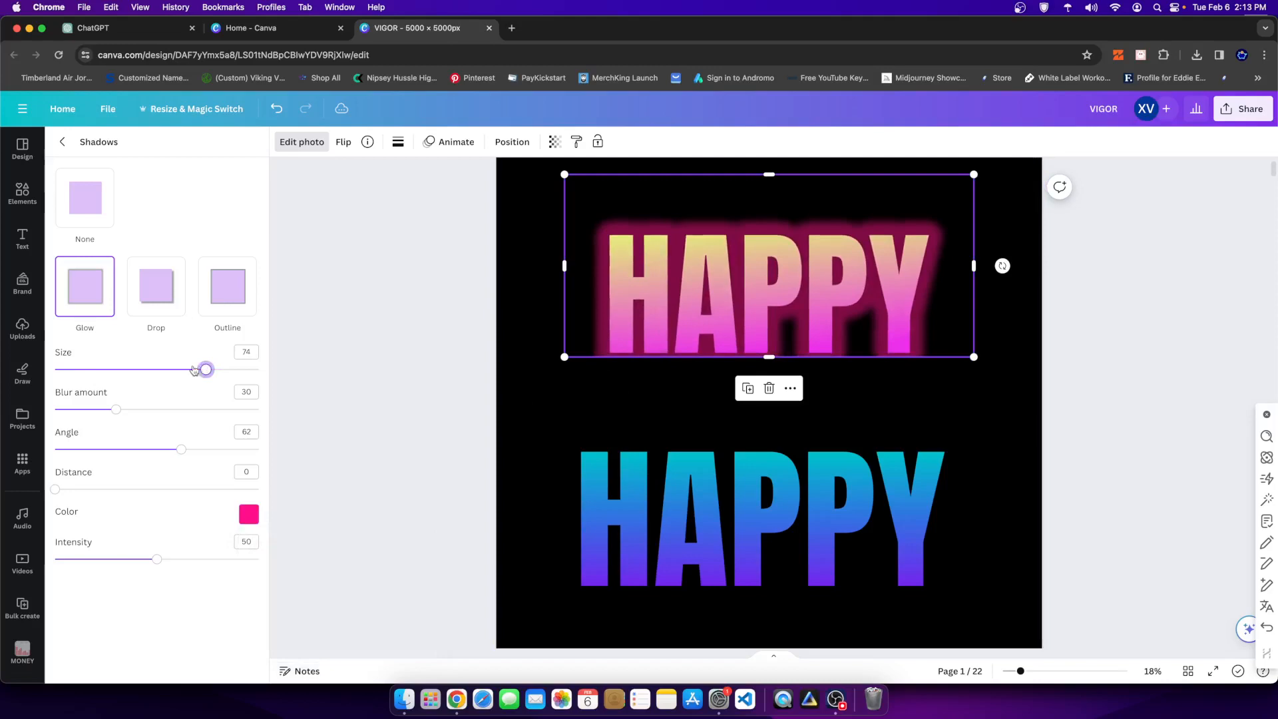
{"action": "left_click_drag", "start_coordinate": [205, 369], "coordinate": [97, 368]}
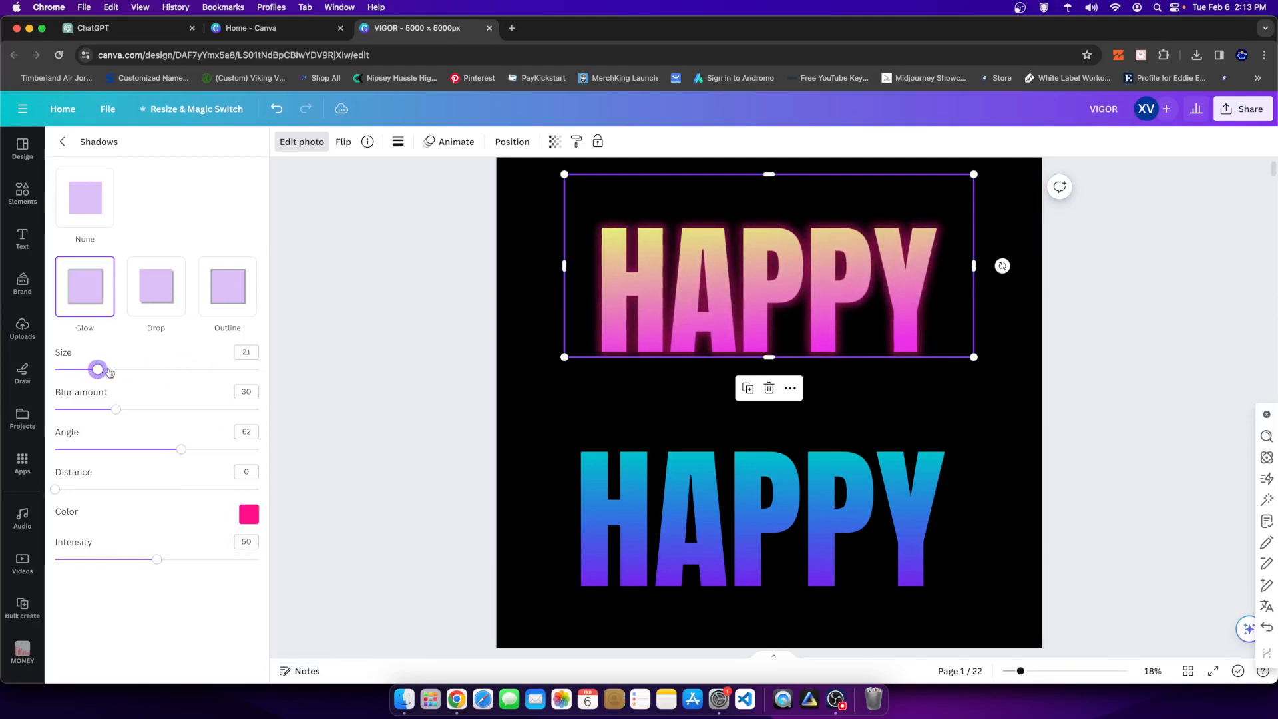
Step: Switch the shadow to a thin Outline around the letters and choose its colour
{"action": "left_click", "coordinate": [228, 288]}
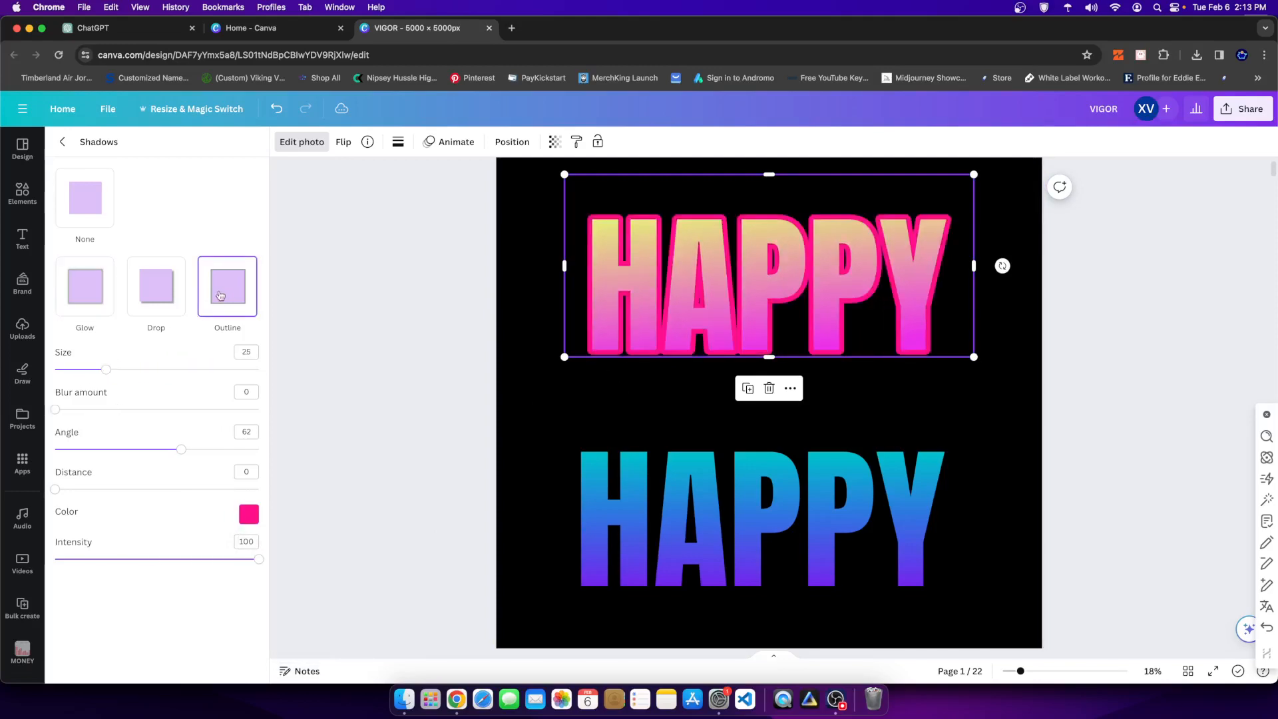
{"action": "left_click_drag", "start_coordinate": [107, 368], "coordinate": [91, 368]}
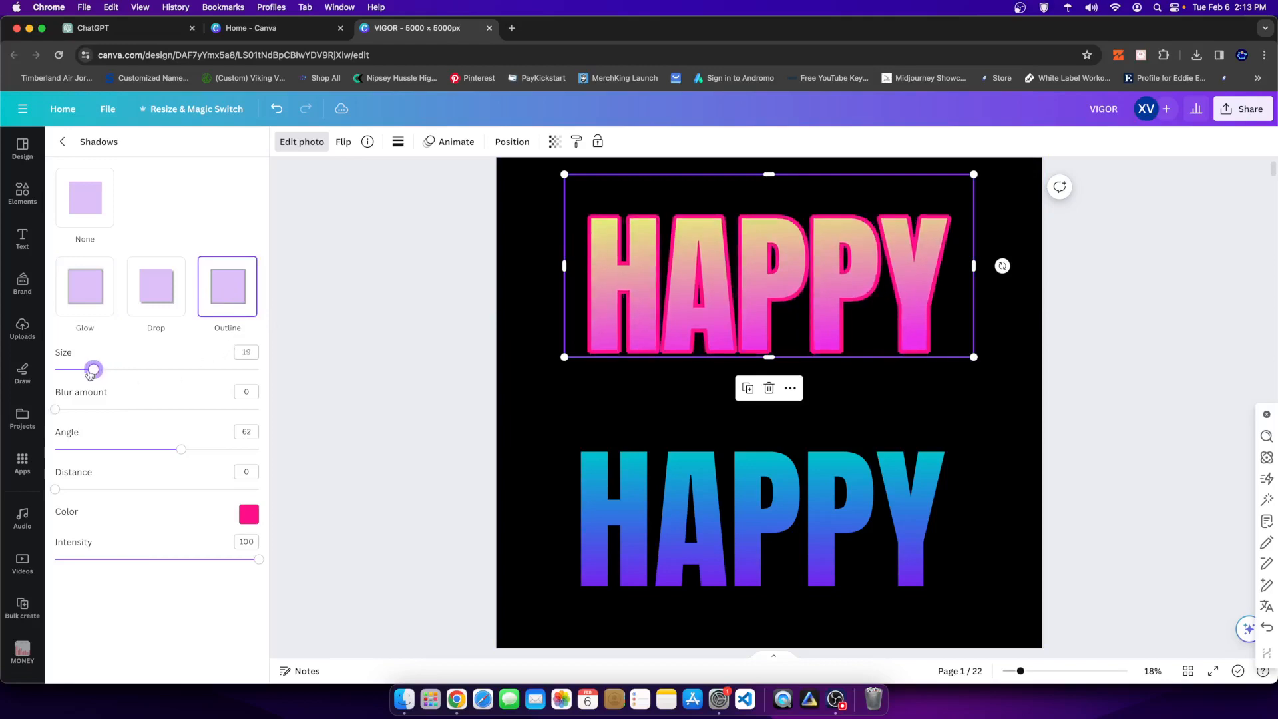
{"action": "left_click_drag", "start_coordinate": [92, 369], "coordinate": [205, 369]}
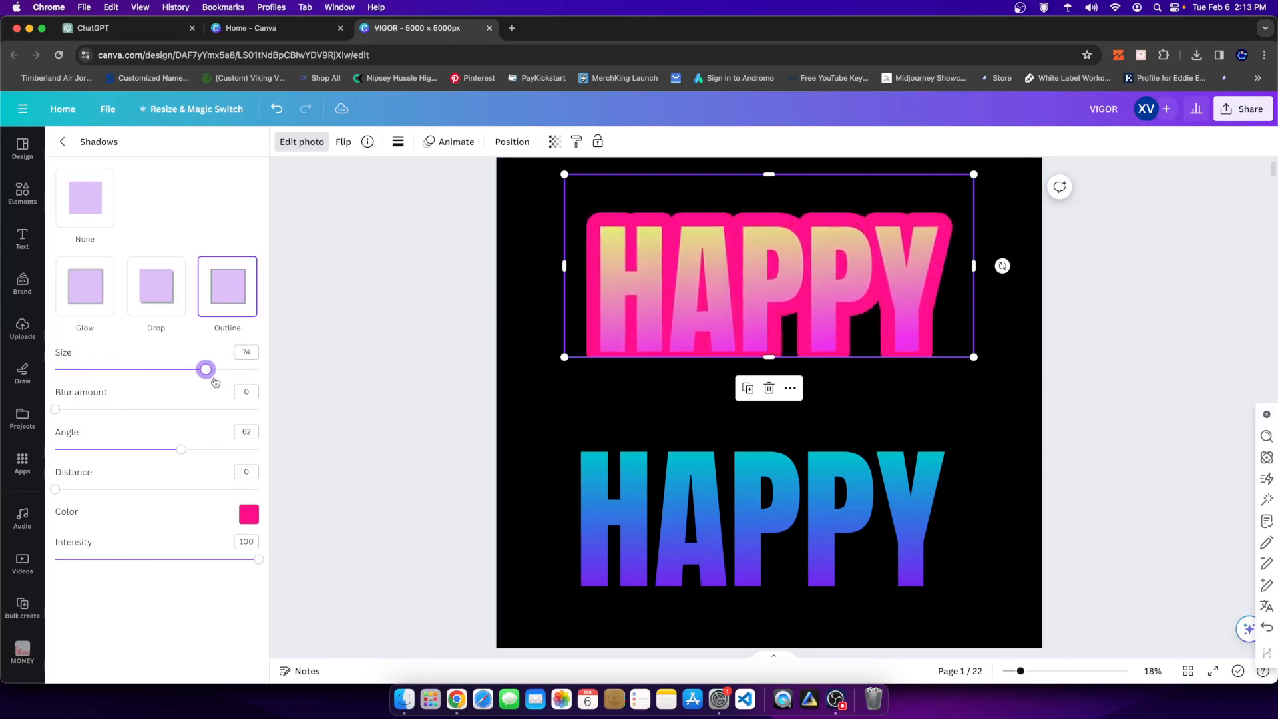
{"action": "left_click_drag", "start_coordinate": [205, 369], "coordinate": [89, 369]}
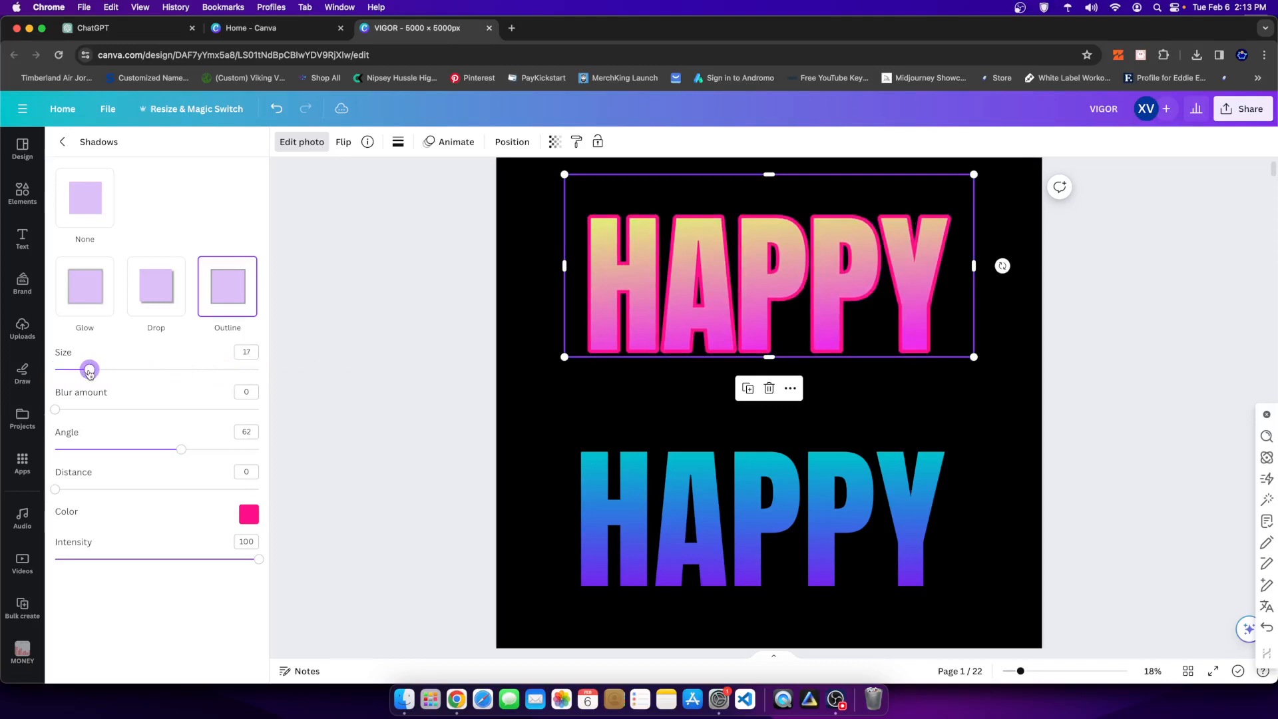
{"action": "left_click", "coordinate": [249, 514]}
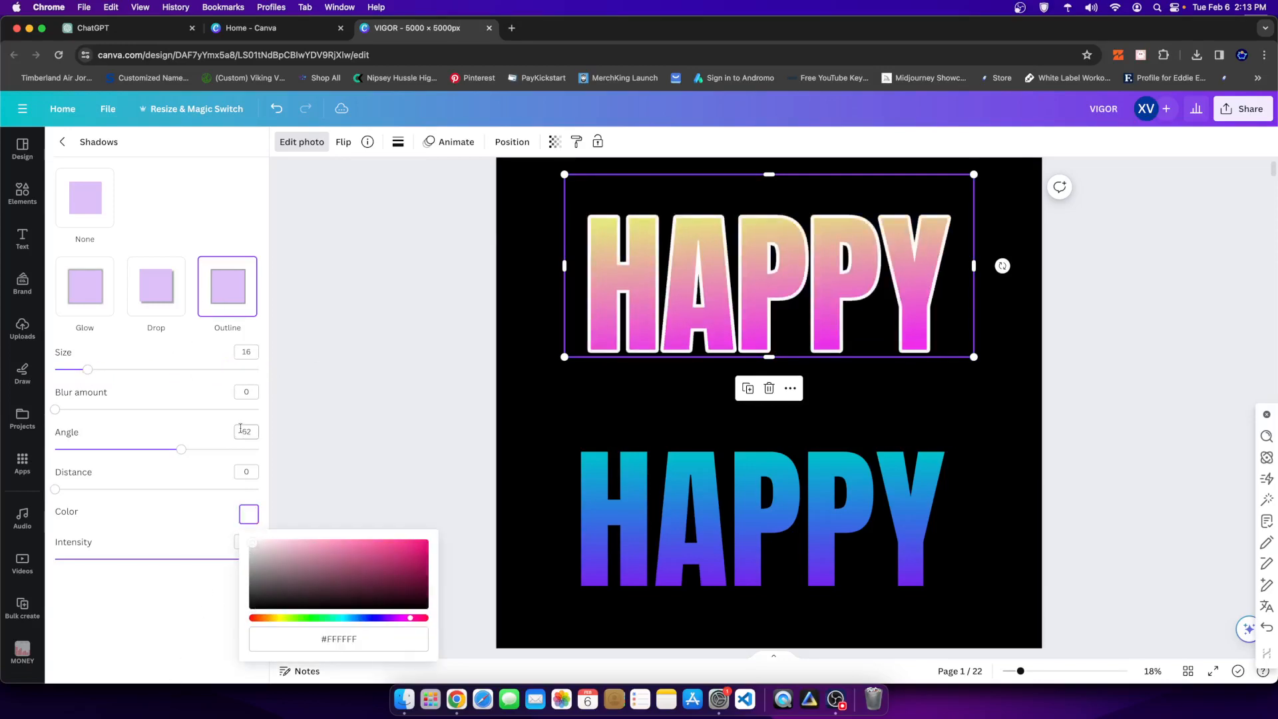
{"action": "left_click", "coordinate": [253, 604]}
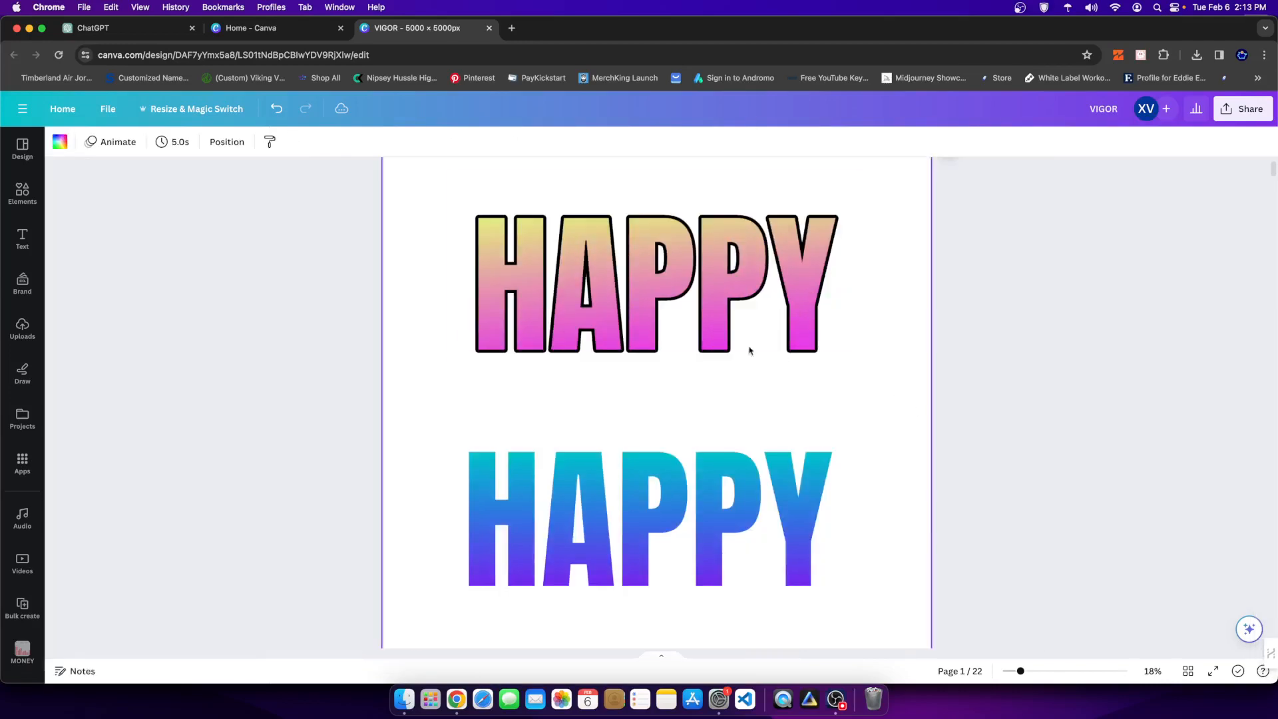
Step: Thin the outline on the top HAPPY image down to about size 12
{"action": "left_click", "coordinate": [656, 284]}
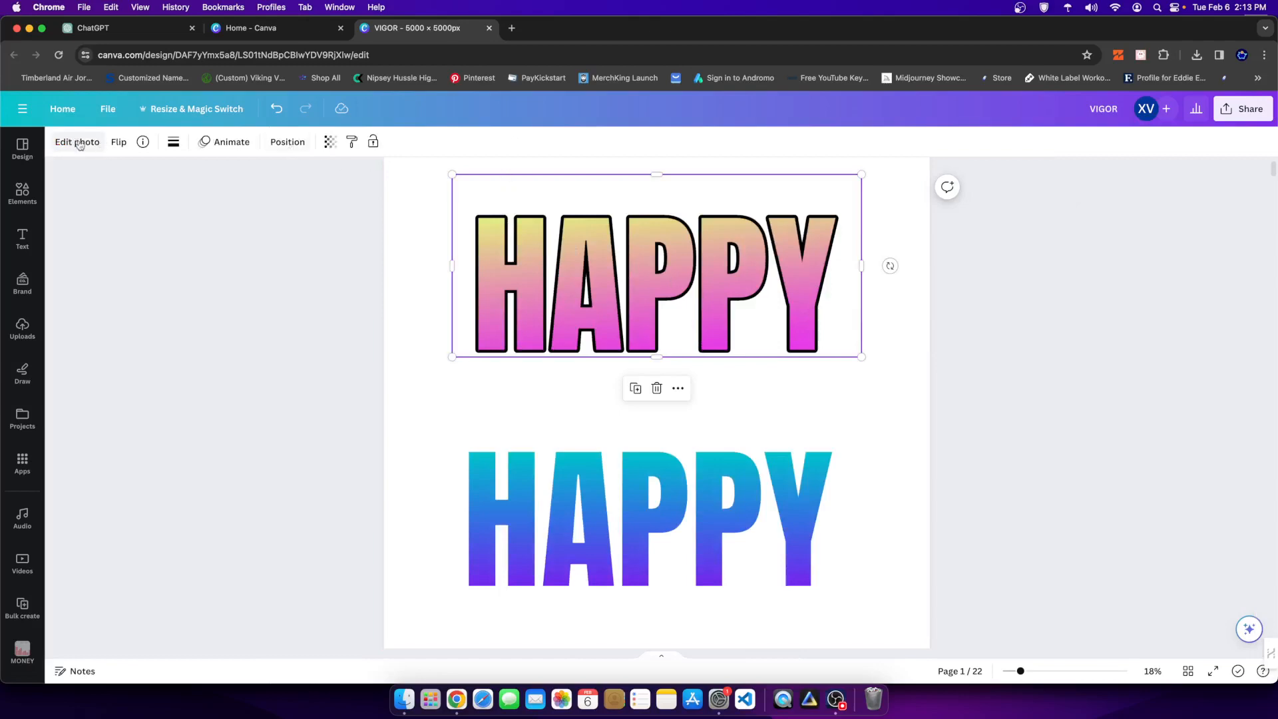
{"action": "left_click", "coordinate": [77, 142]}
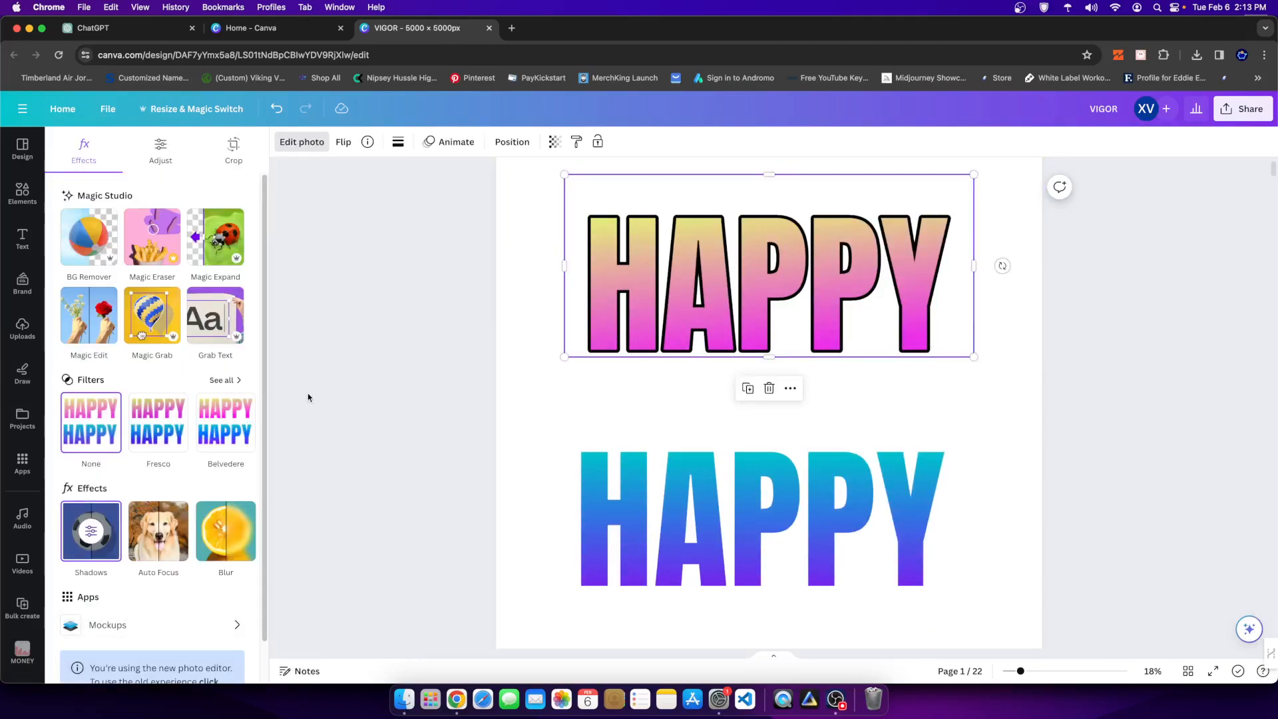
{"action": "left_click", "coordinate": [91, 531]}
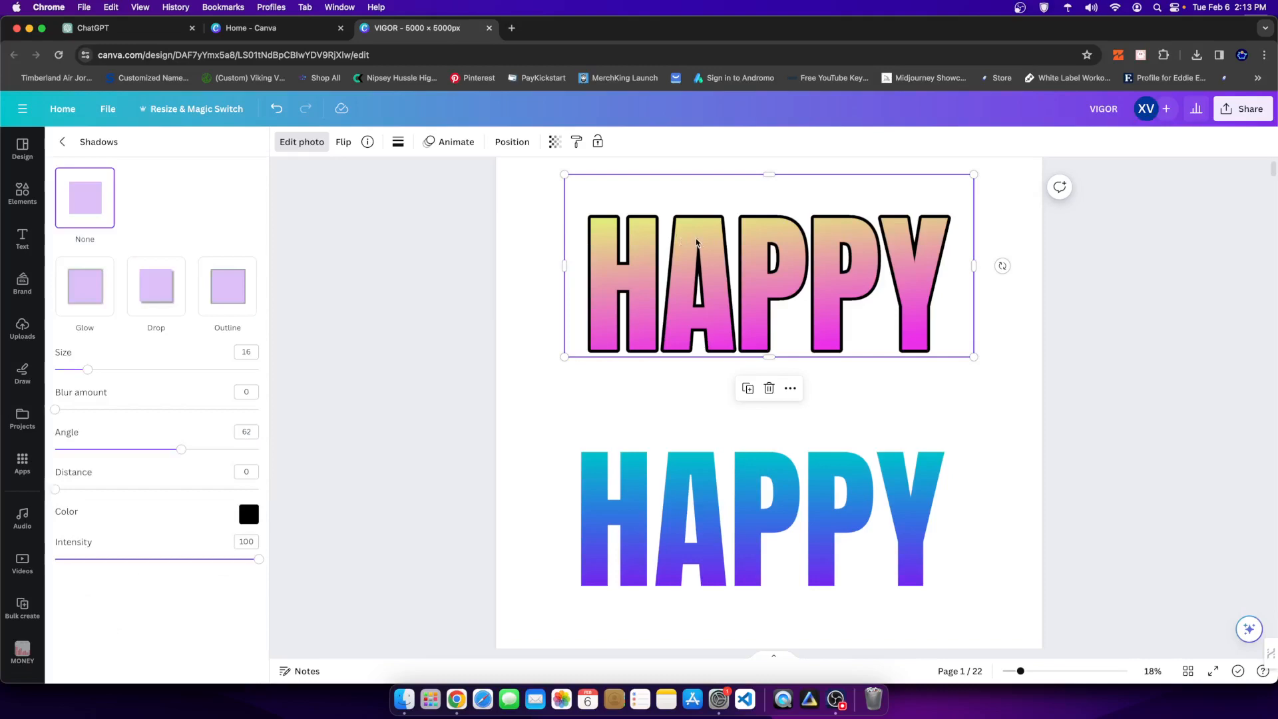
{"action": "mouse_move", "coordinate": [673, 308]}
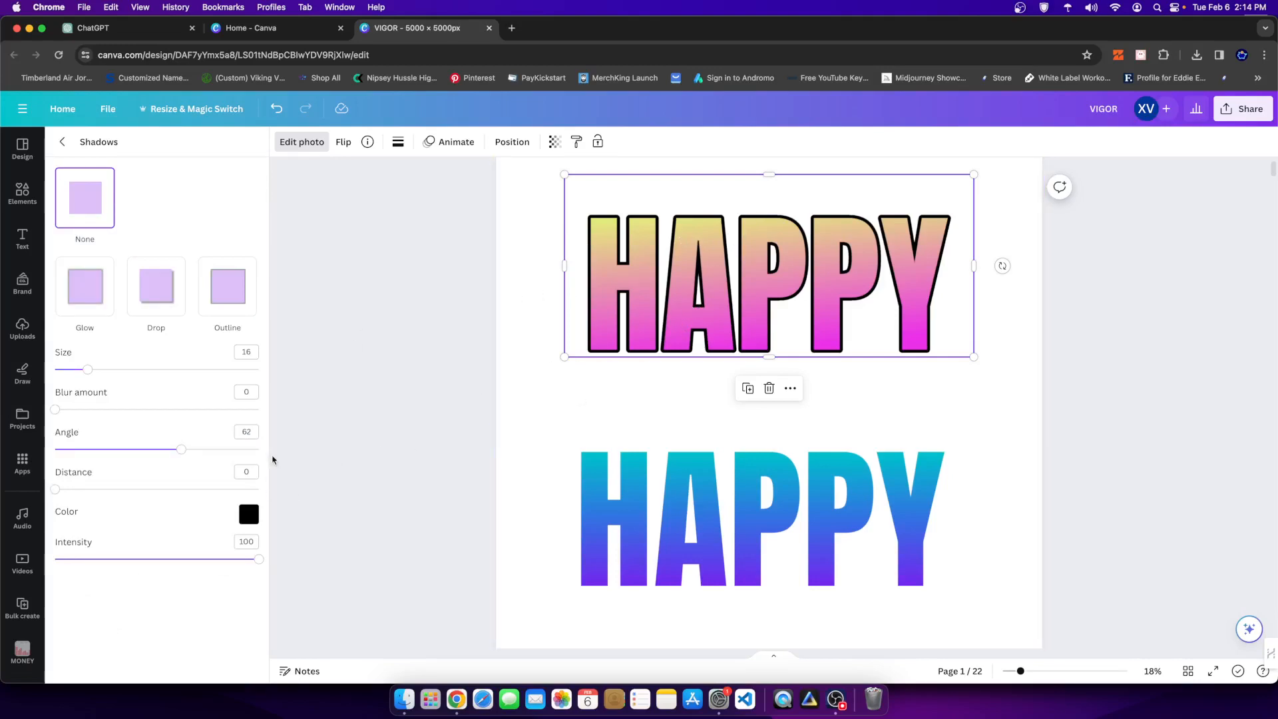
{"action": "mouse_move", "coordinate": [299, 334]}
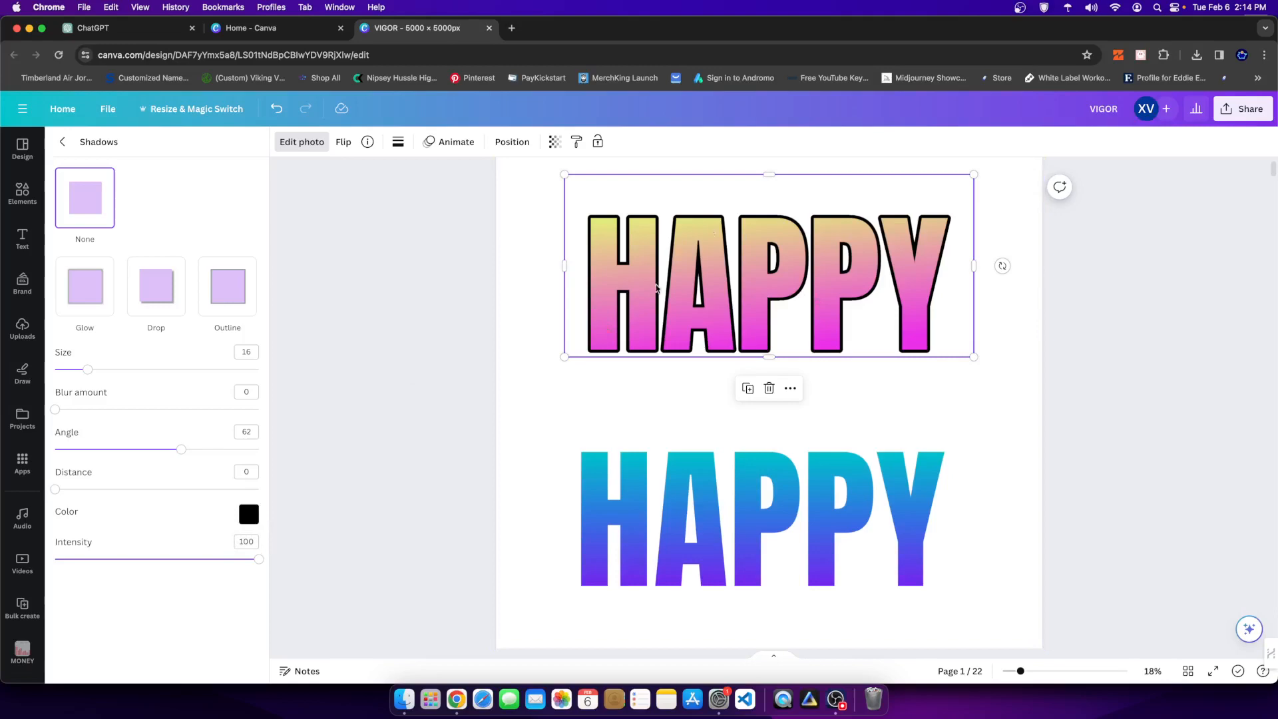
{"action": "left_click_drag", "start_coordinate": [88, 369], "coordinate": [79, 369]}
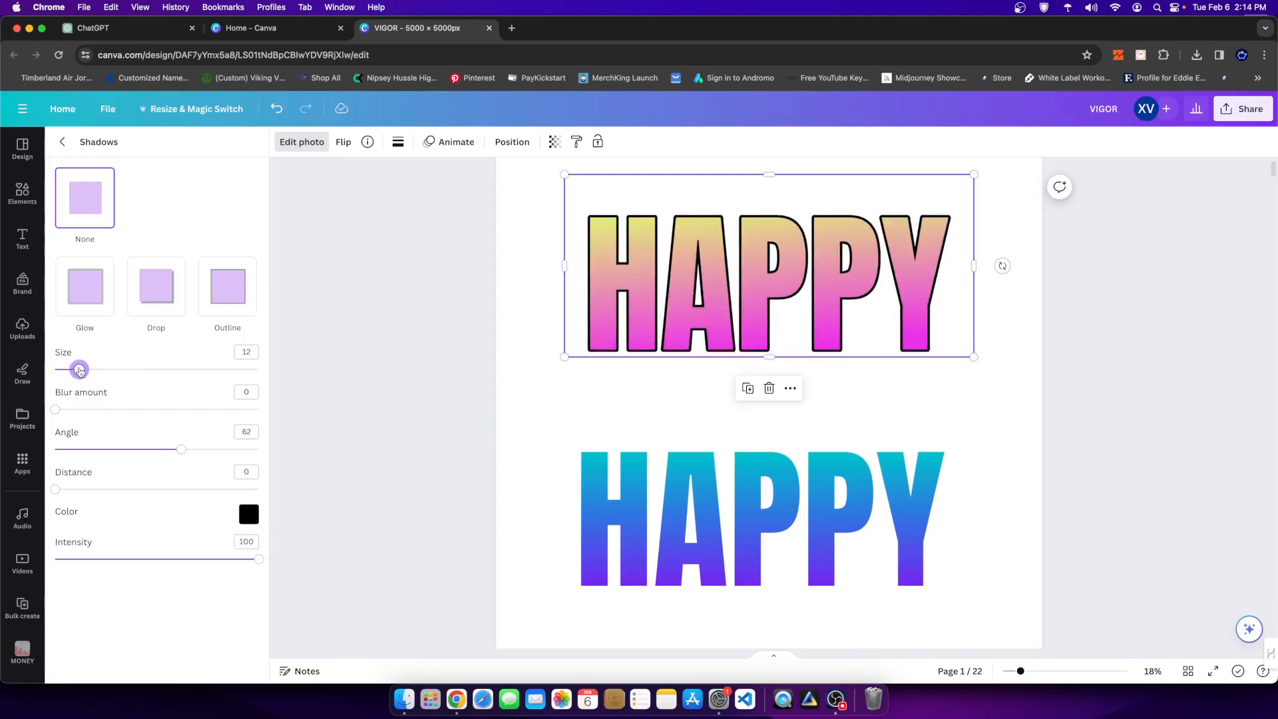
{"action": "left_click_drag", "start_coordinate": [78, 369], "coordinate": [72, 369]}
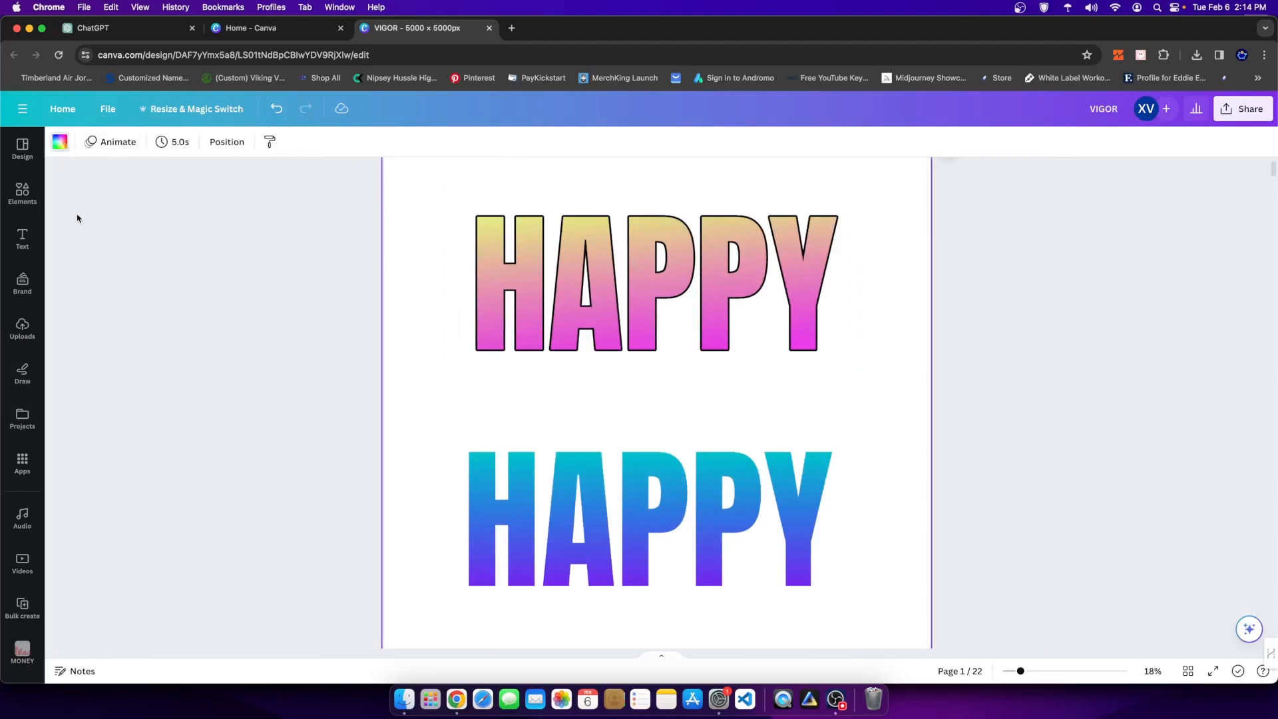
Step: Make the top HAPPY image's outline white (#FFFFFF) and thicken it to about size 32
{"action": "left_click", "coordinate": [653, 284]}
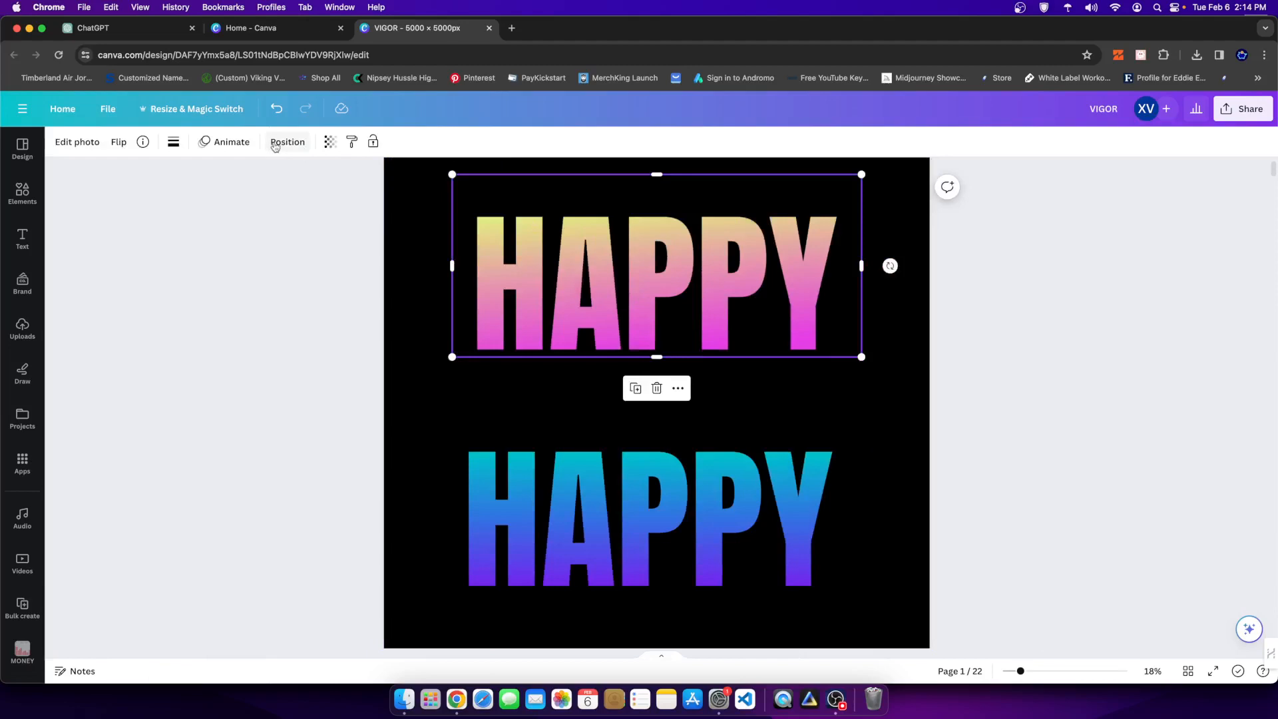
{"action": "left_click", "coordinate": [77, 142]}
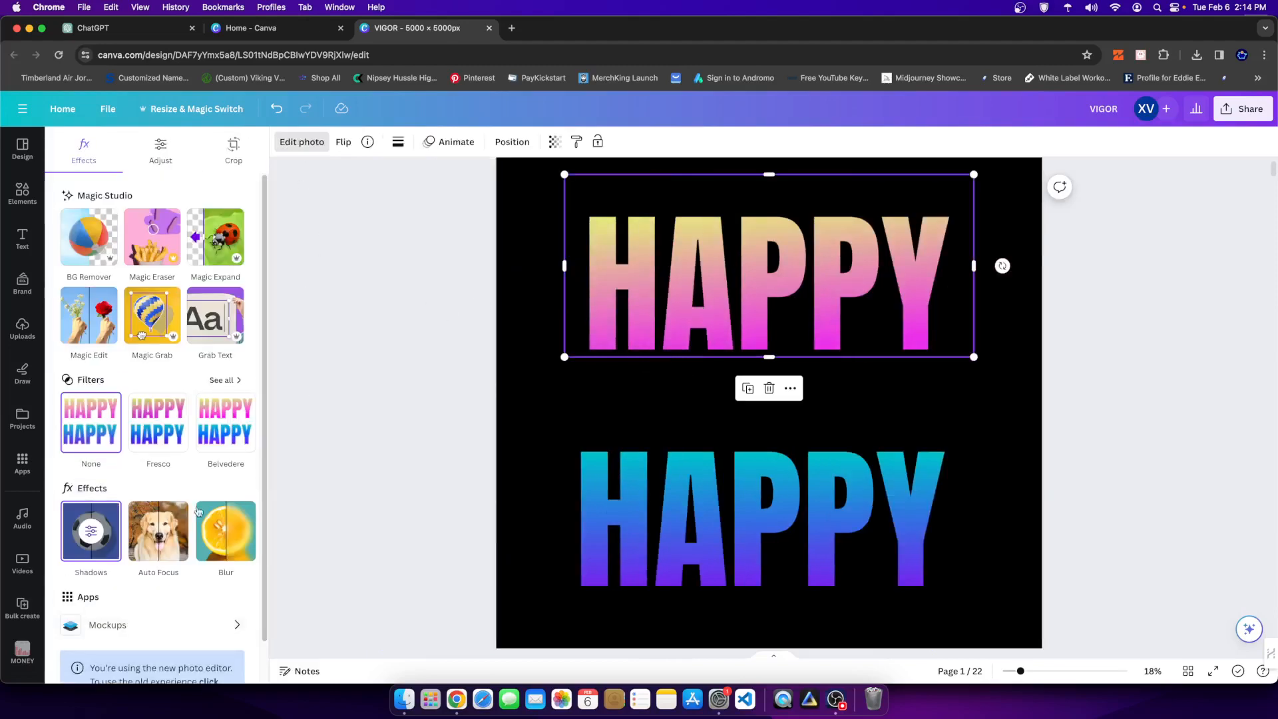
{"action": "left_click", "coordinate": [91, 531]}
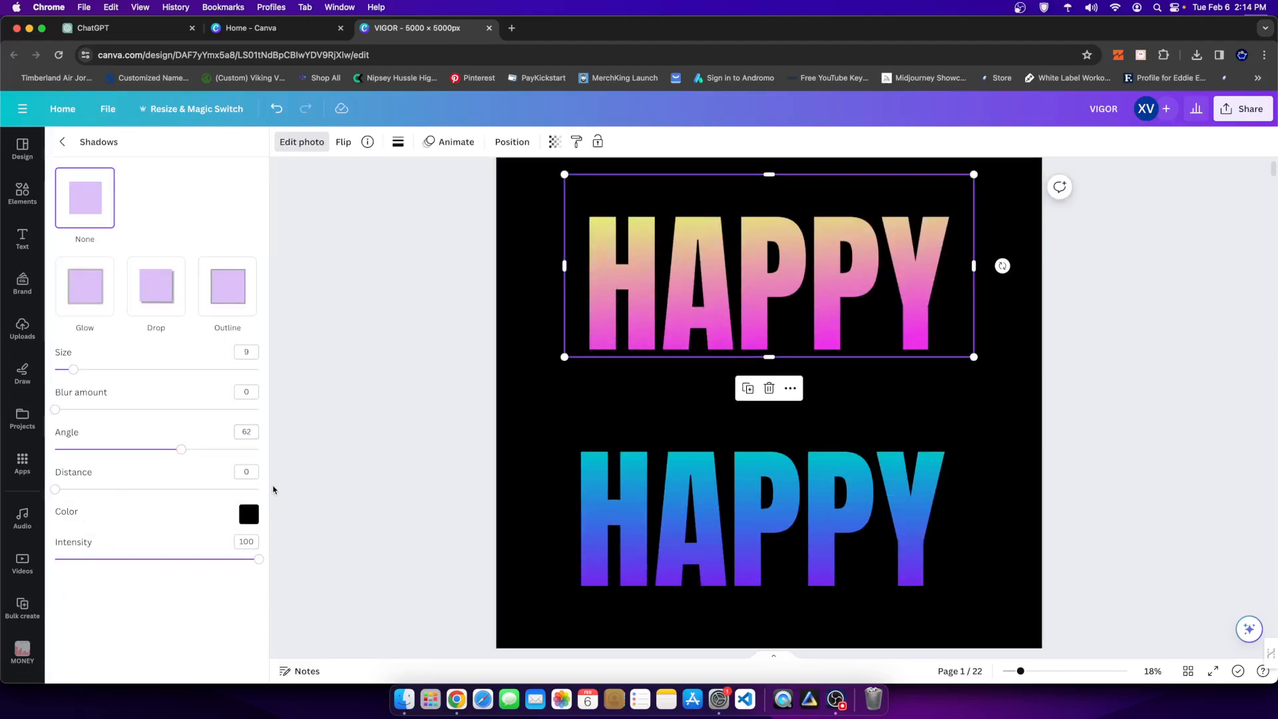
{"action": "left_click", "coordinate": [249, 514]}
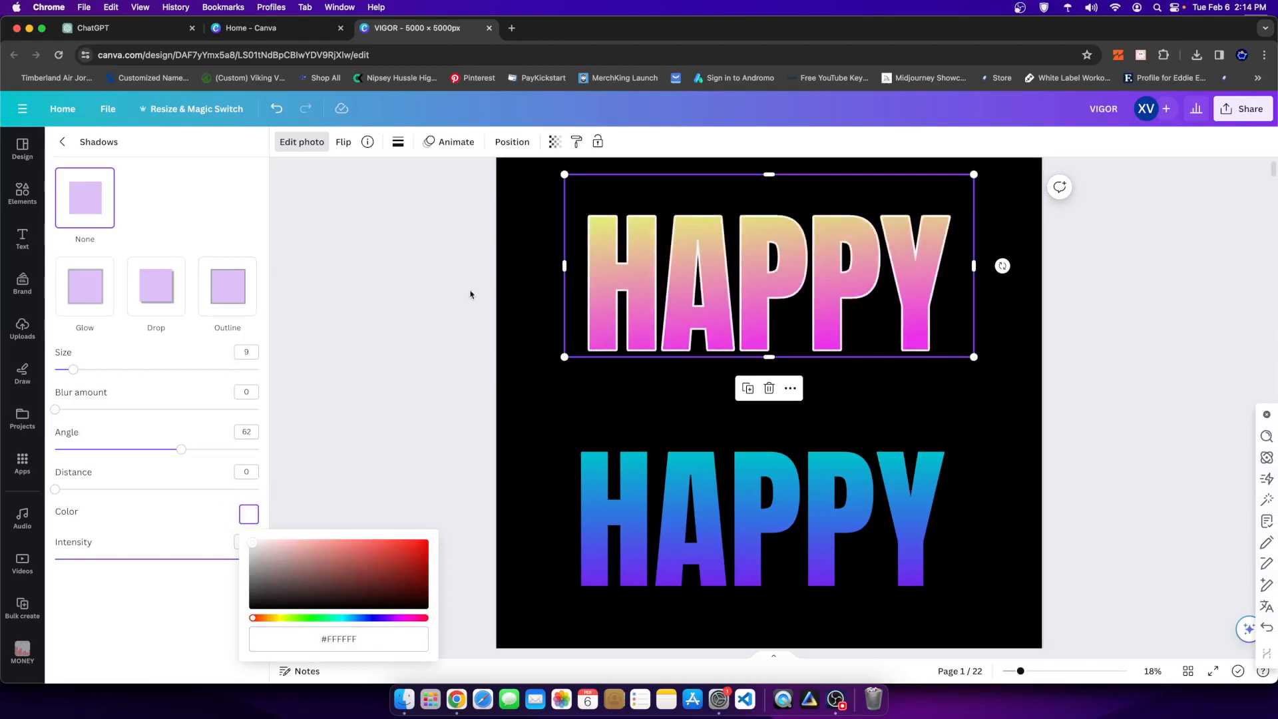
{"action": "left_click_drag", "start_coordinate": [74, 369], "coordinate": [89, 369]}
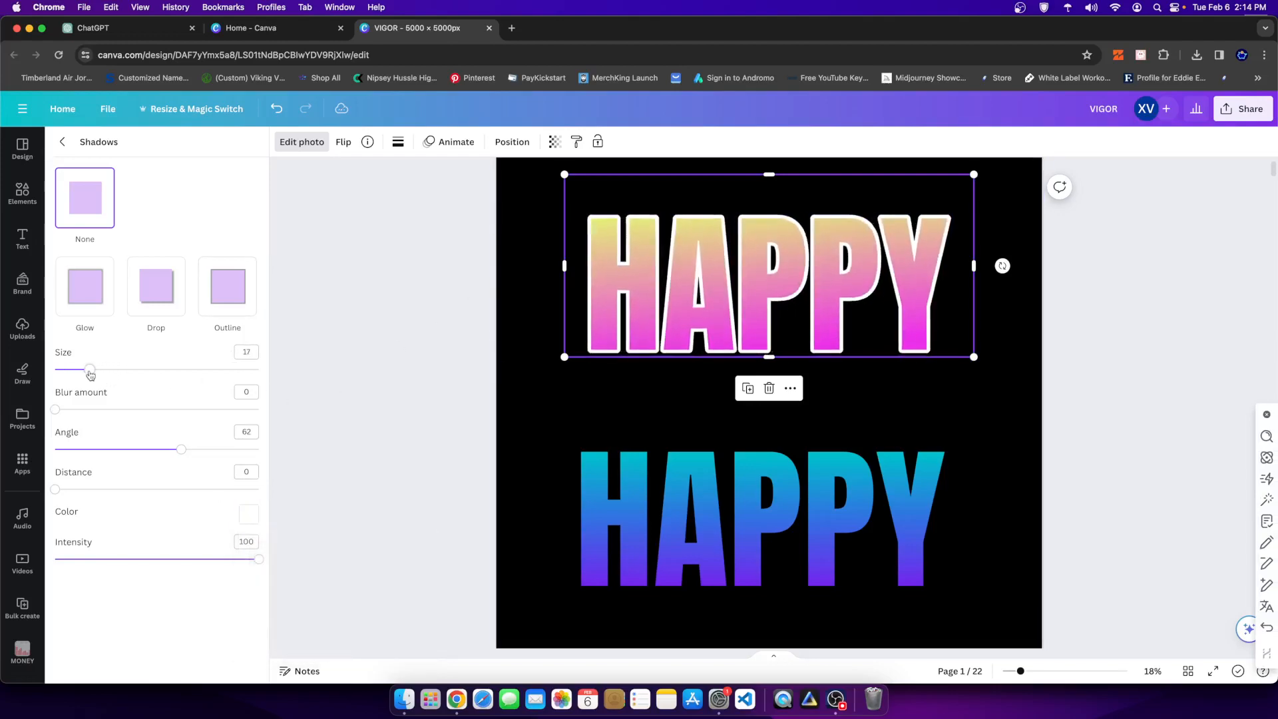
{"action": "left_click_drag", "start_coordinate": [89, 369], "coordinate": [114, 368]}
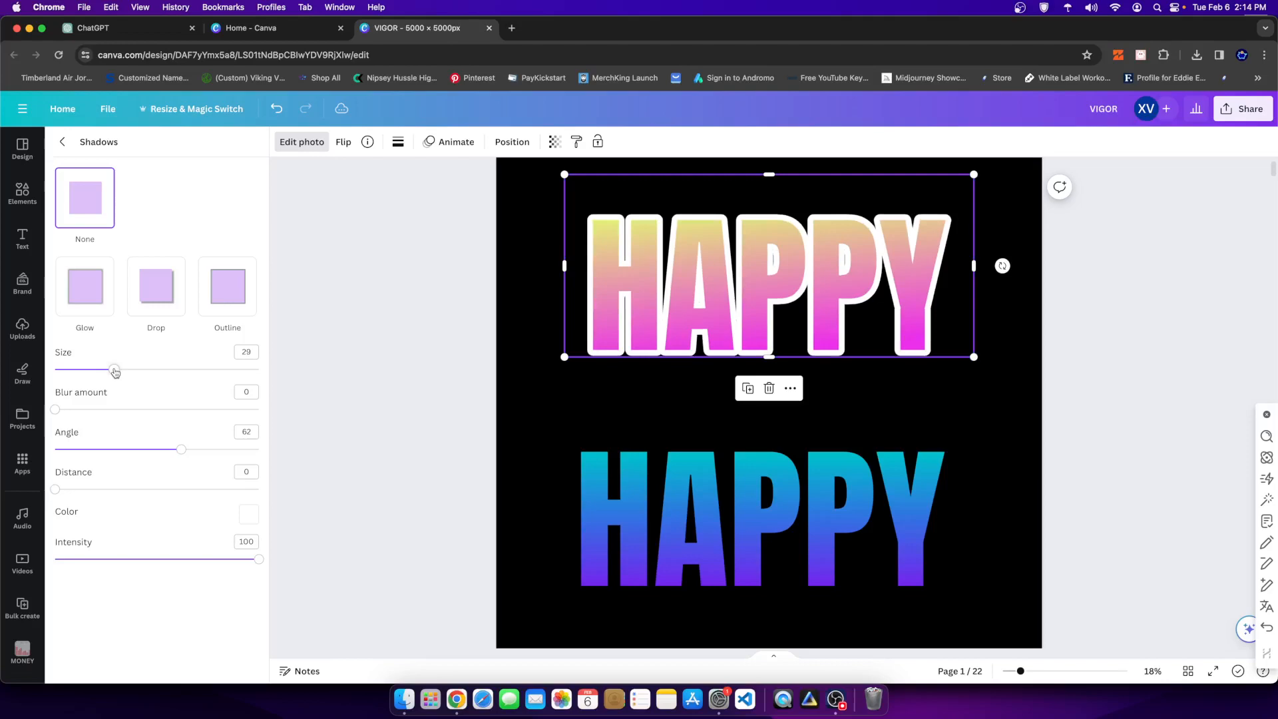
{"action": "left_click_drag", "start_coordinate": [115, 369], "coordinate": [121, 369]}
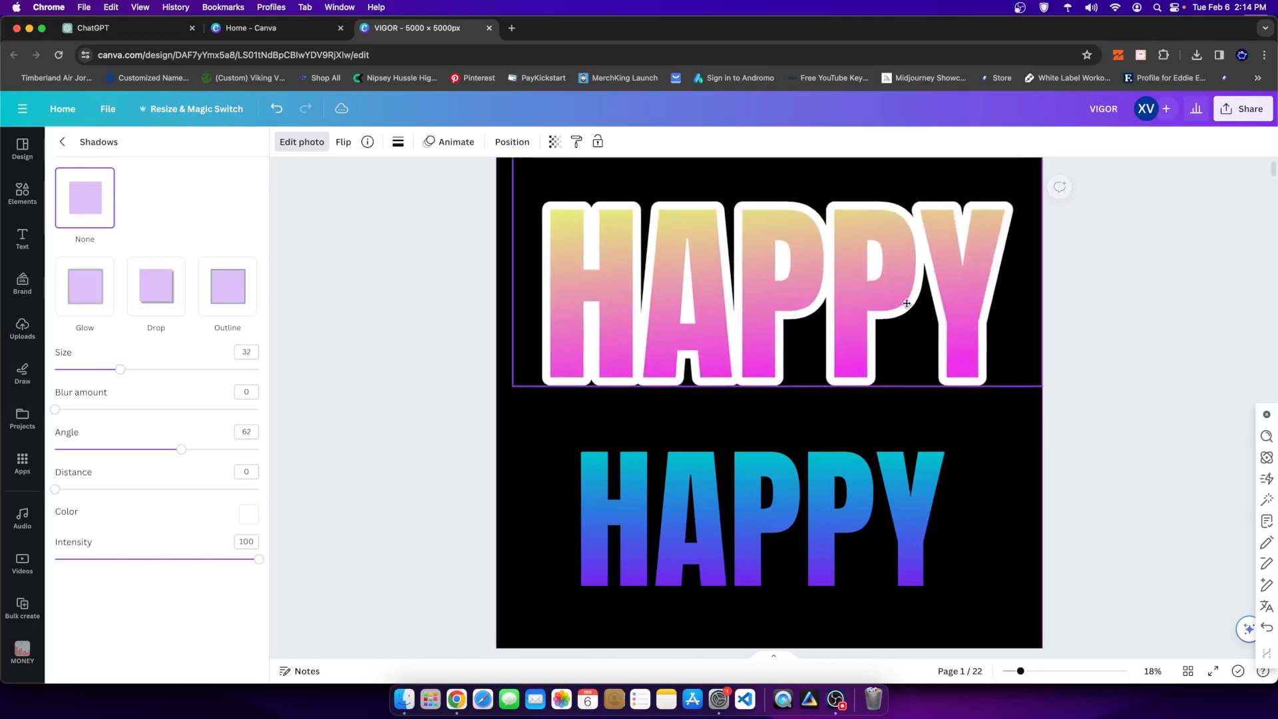
{"action": "left_click", "coordinate": [753, 514]}
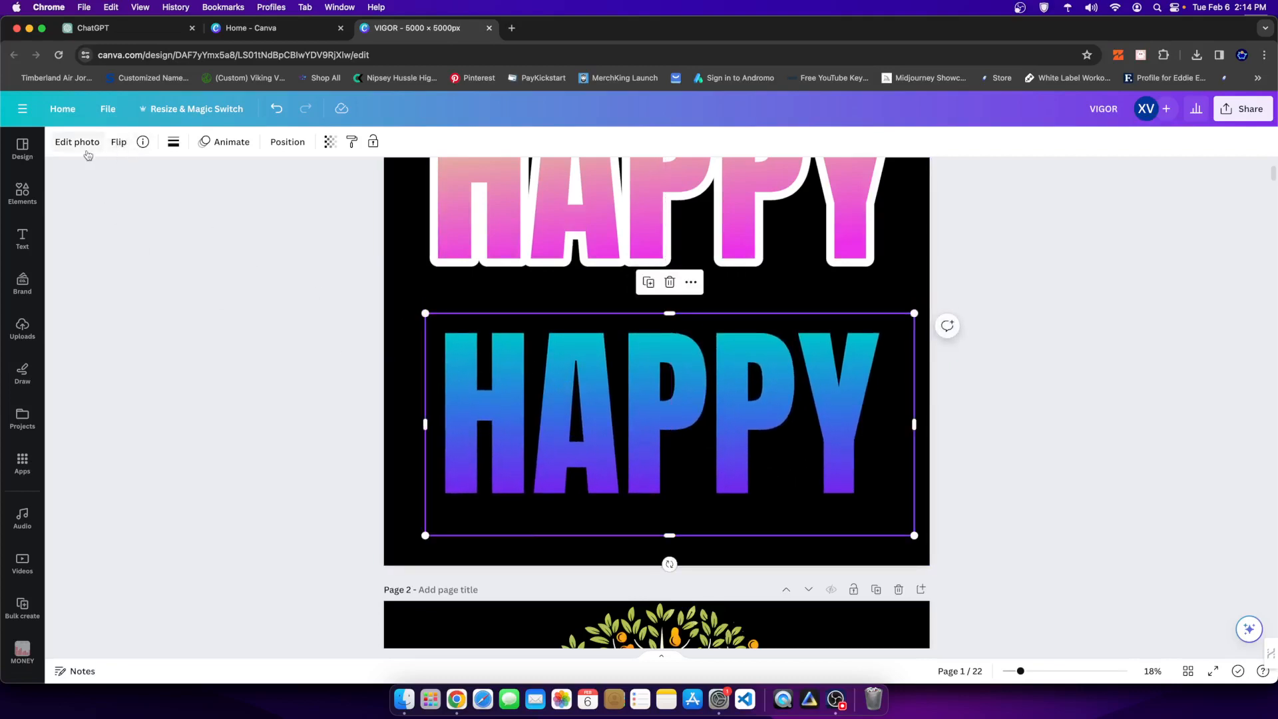
Step: Give the bottom HAPPY image a white (#FFFFFF) Outline shadow thickened to about size 31
{"action": "left_click", "coordinate": [77, 143]}
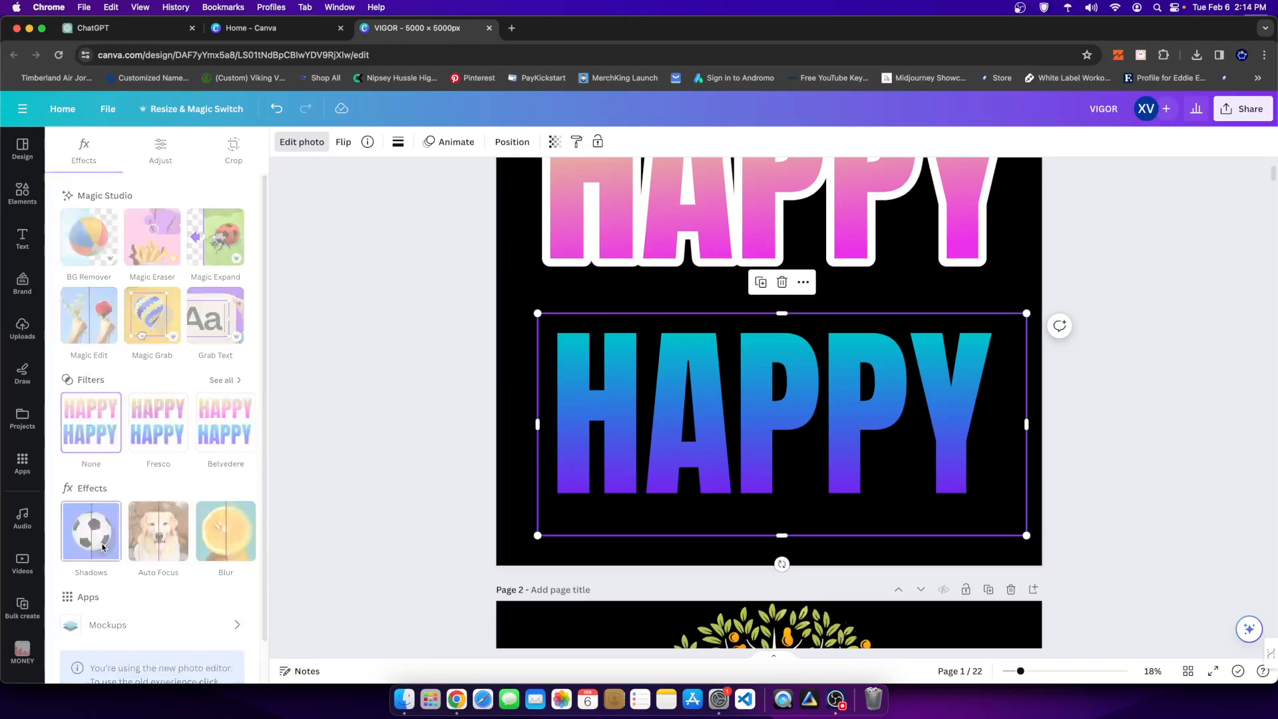
{"action": "left_click", "coordinate": [91, 531]}
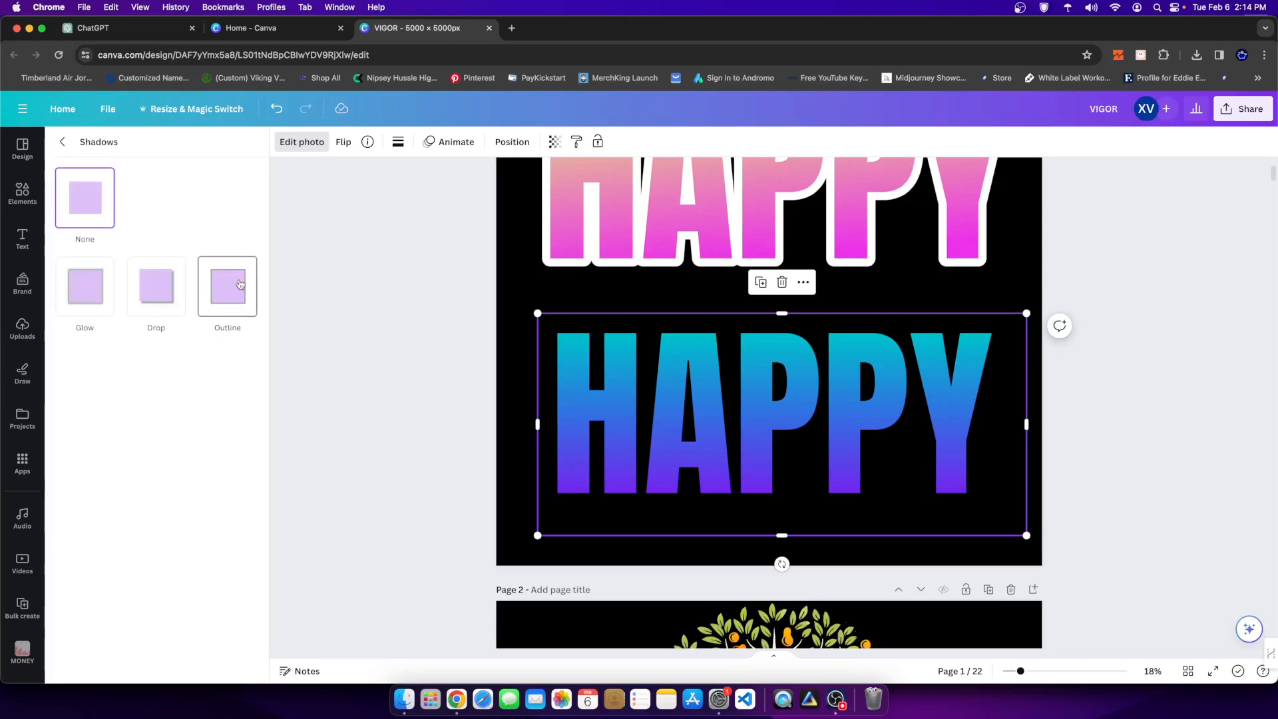
{"action": "left_click", "coordinate": [227, 286]}
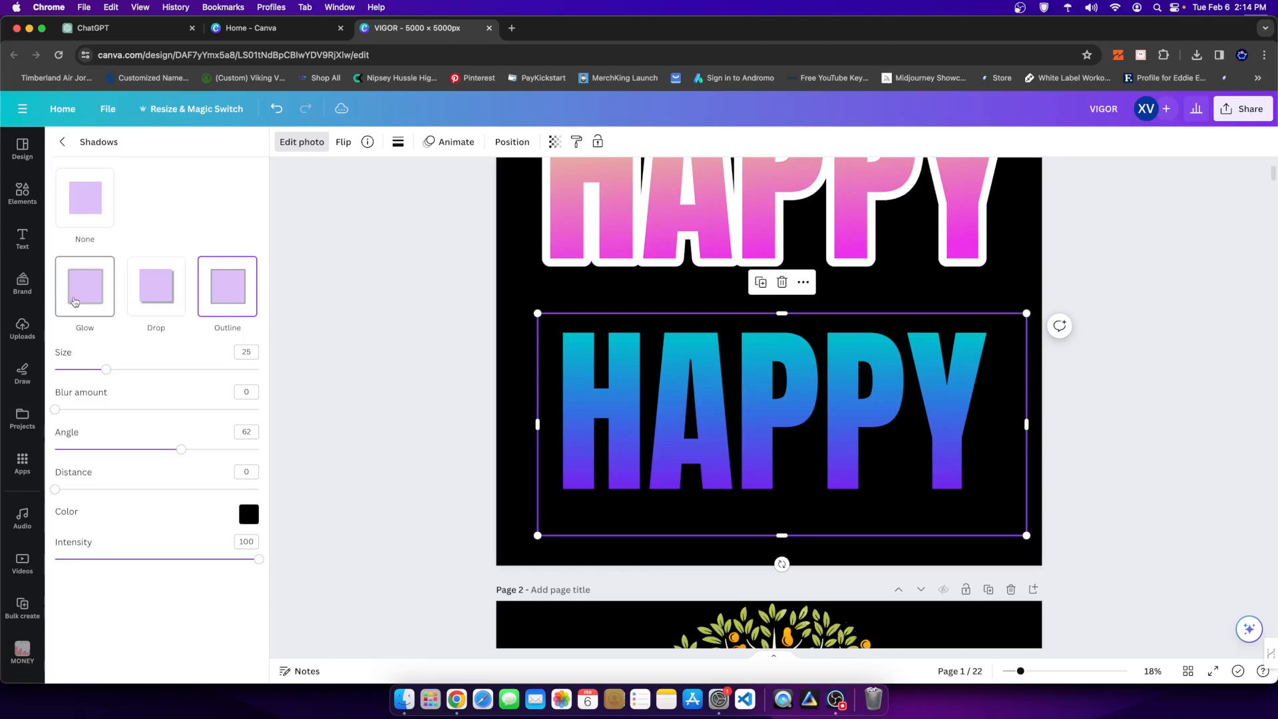
{"action": "mouse_move", "coordinate": [211, 329]}
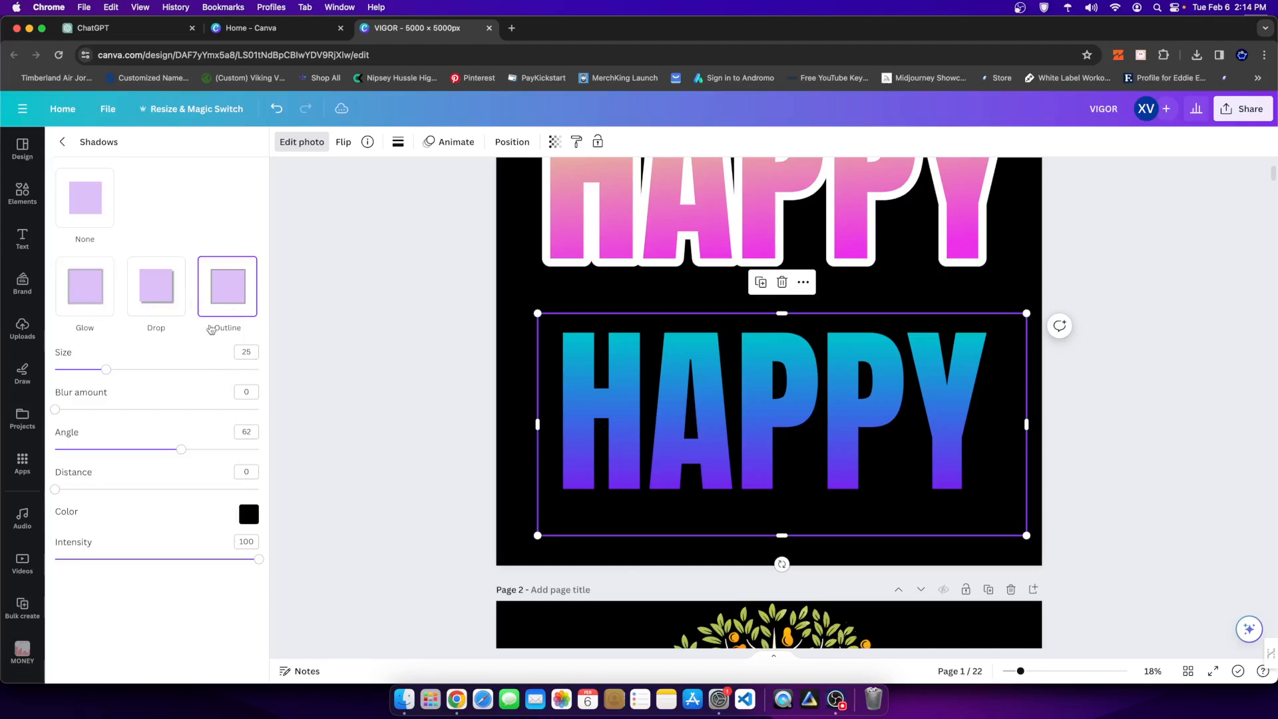
{"action": "left_click", "coordinate": [85, 197]}
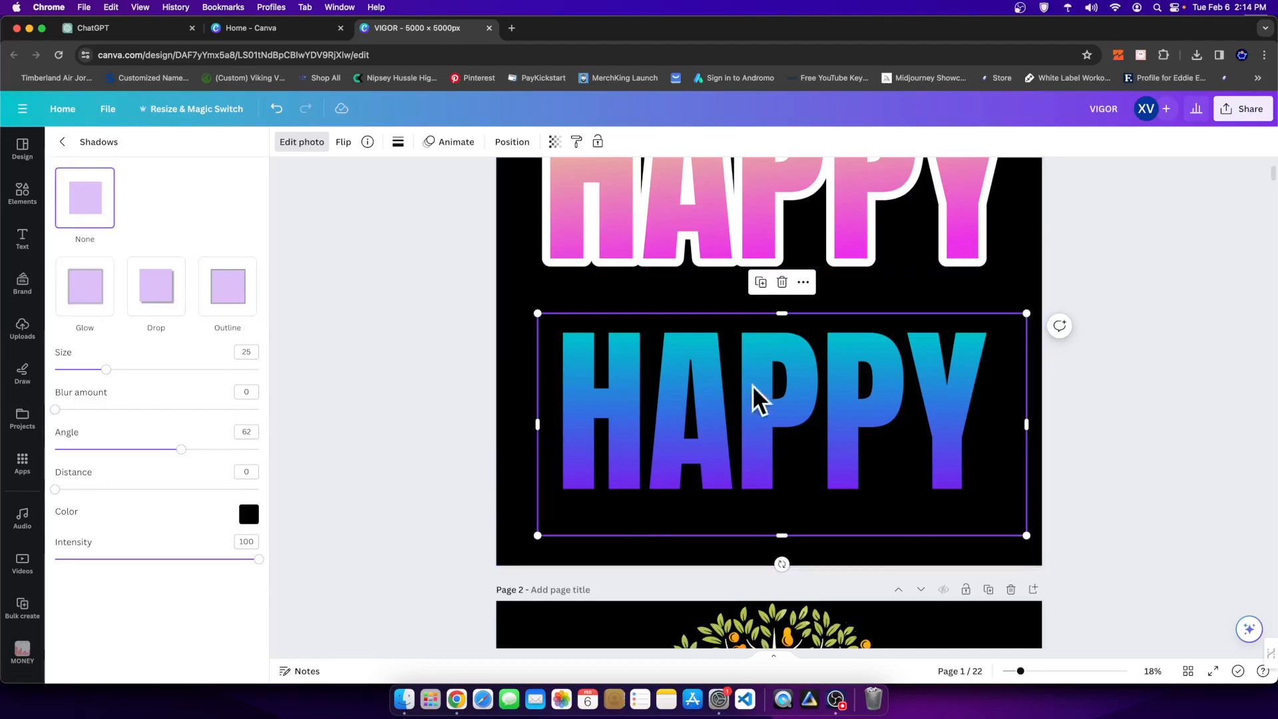
{"action": "left_click", "coordinate": [249, 514]}
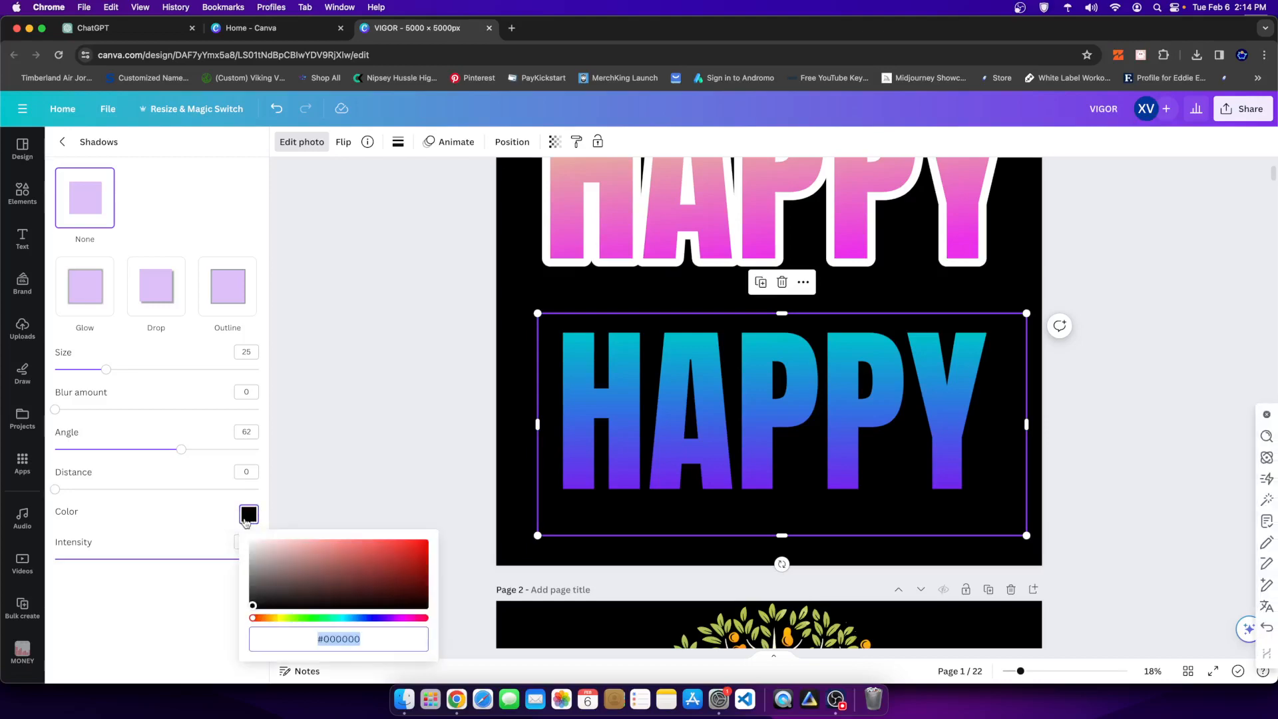
{"action": "left_click", "coordinate": [253, 542]}
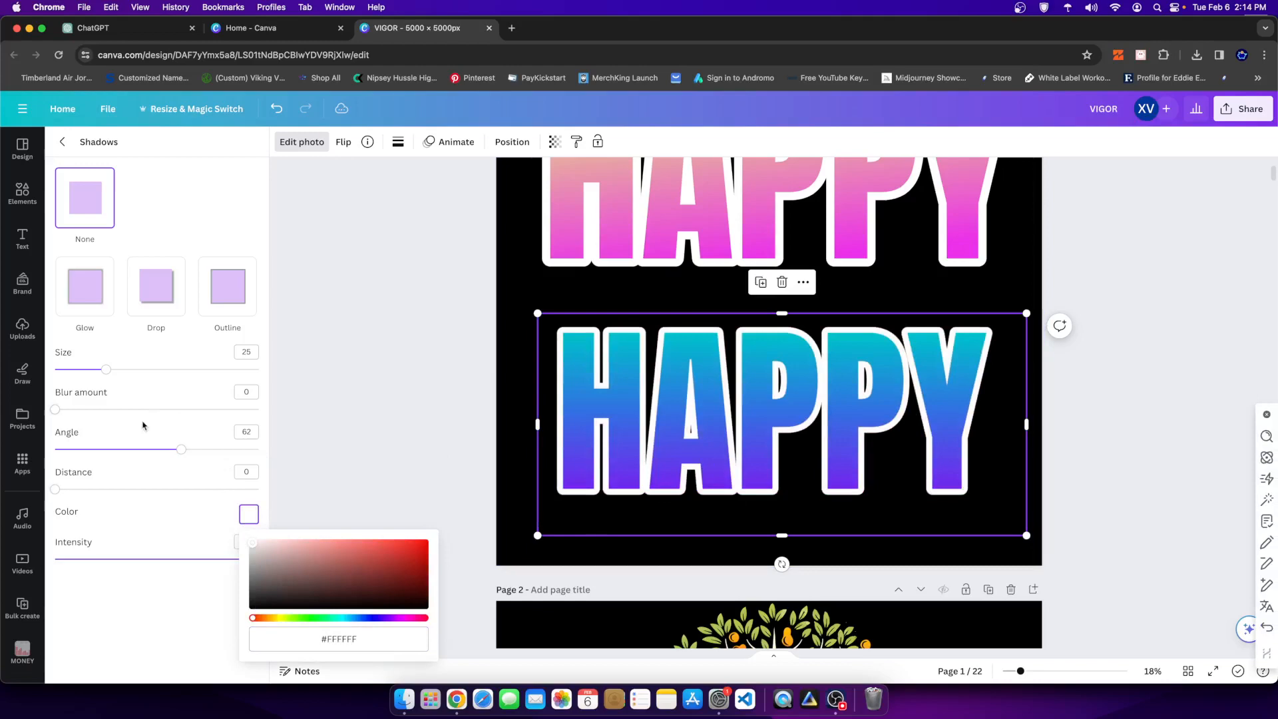
{"action": "left_click_drag", "start_coordinate": [104, 369], "coordinate": [118, 369]}
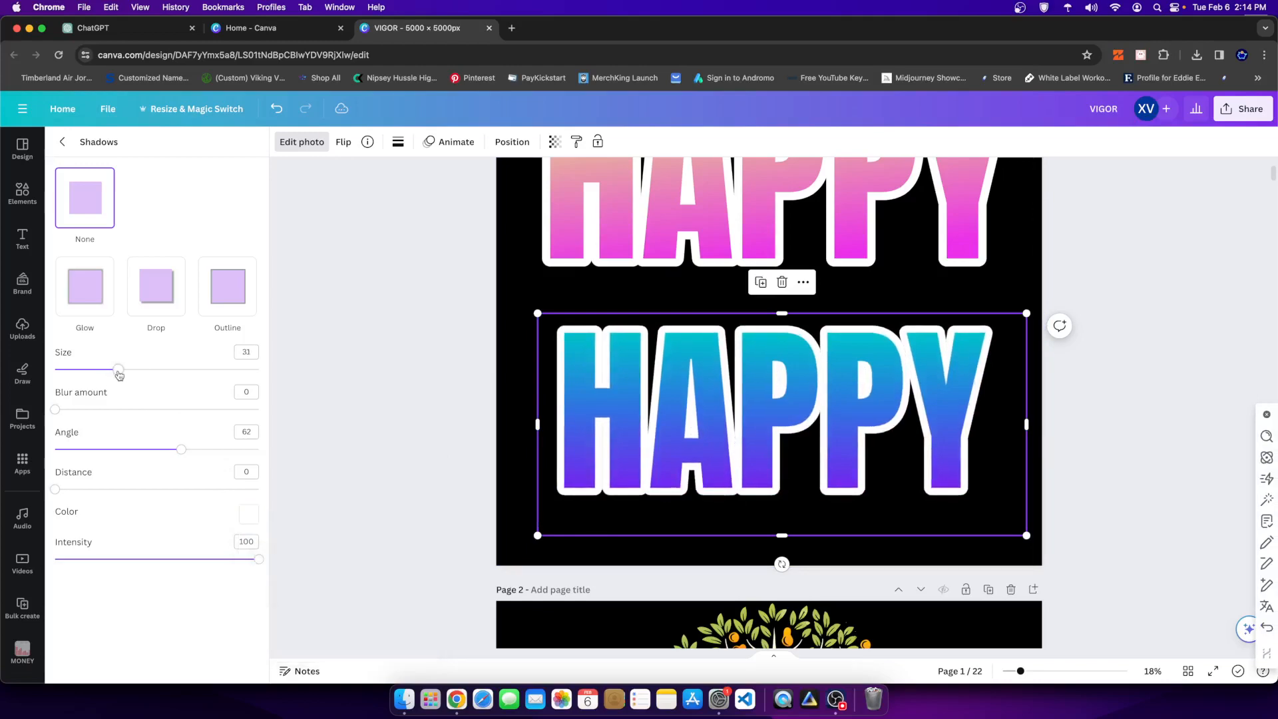
{"action": "left_click_drag", "start_coordinate": [117, 368], "coordinate": [122, 369]}
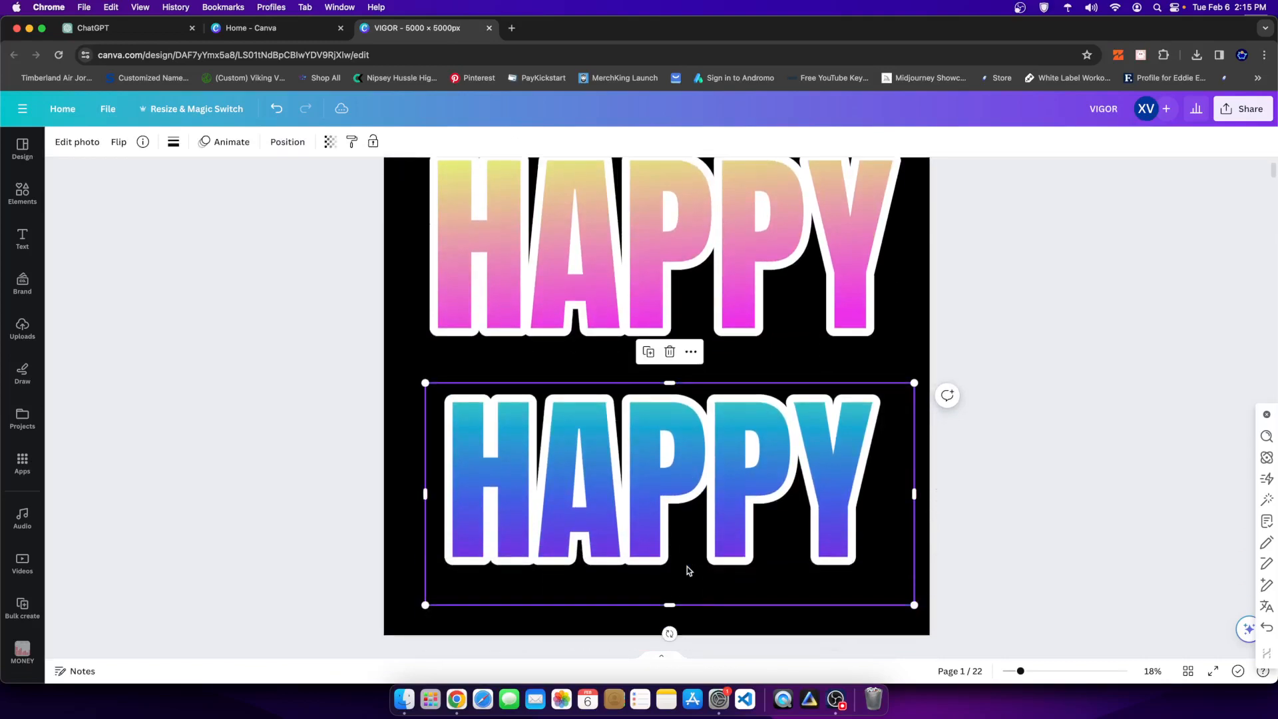
{"action": "mouse_move", "coordinate": [517, 457]}
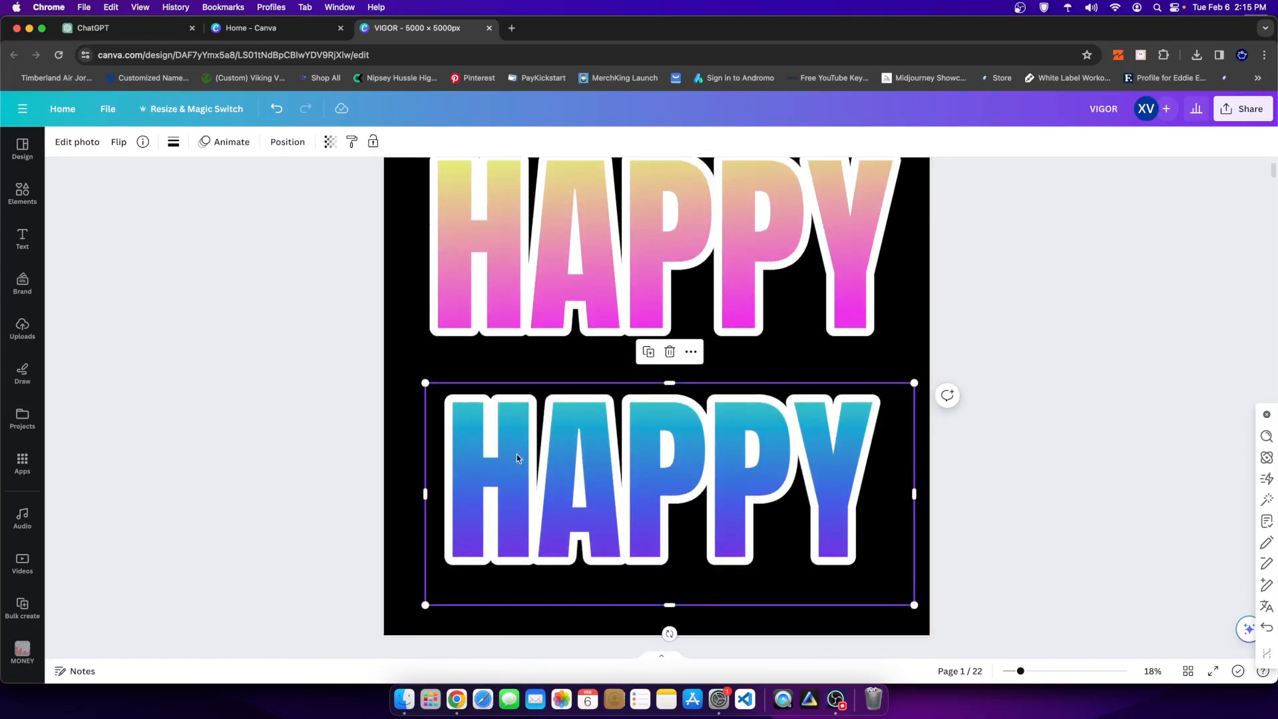
{"action": "mouse_move", "coordinate": [596, 520]}
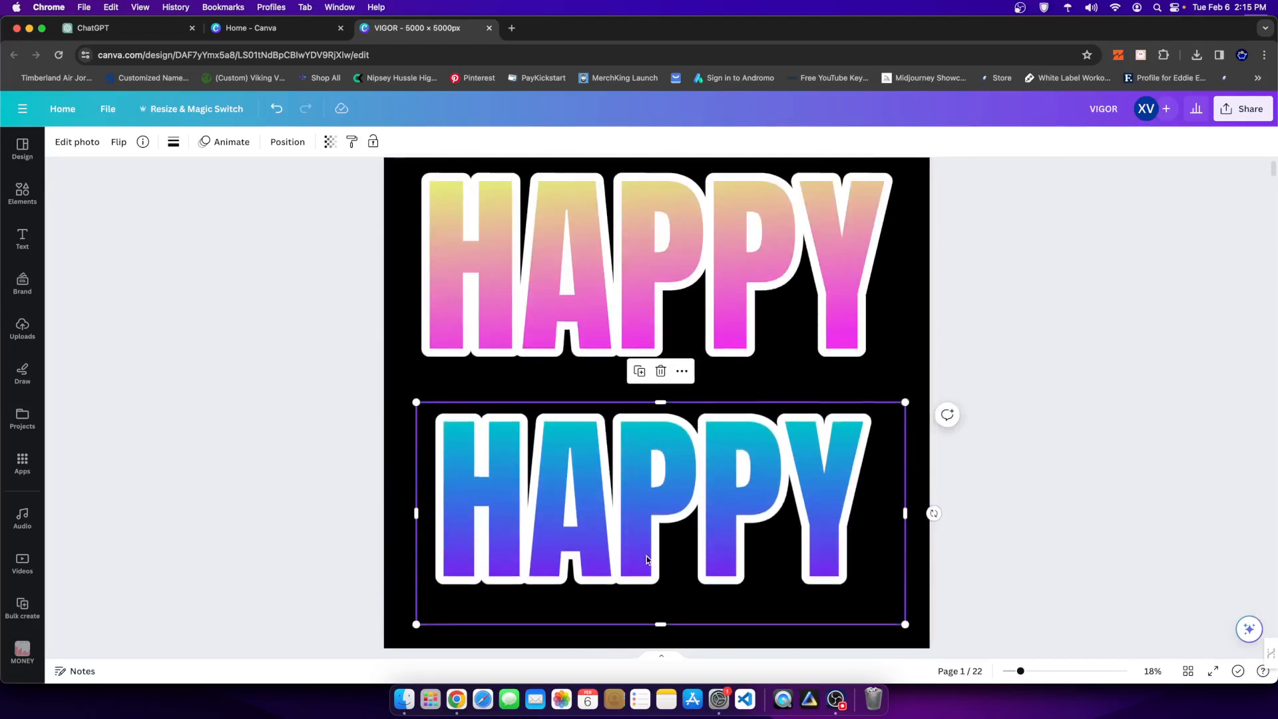
{"action": "mouse_move", "coordinate": [760, 475]}
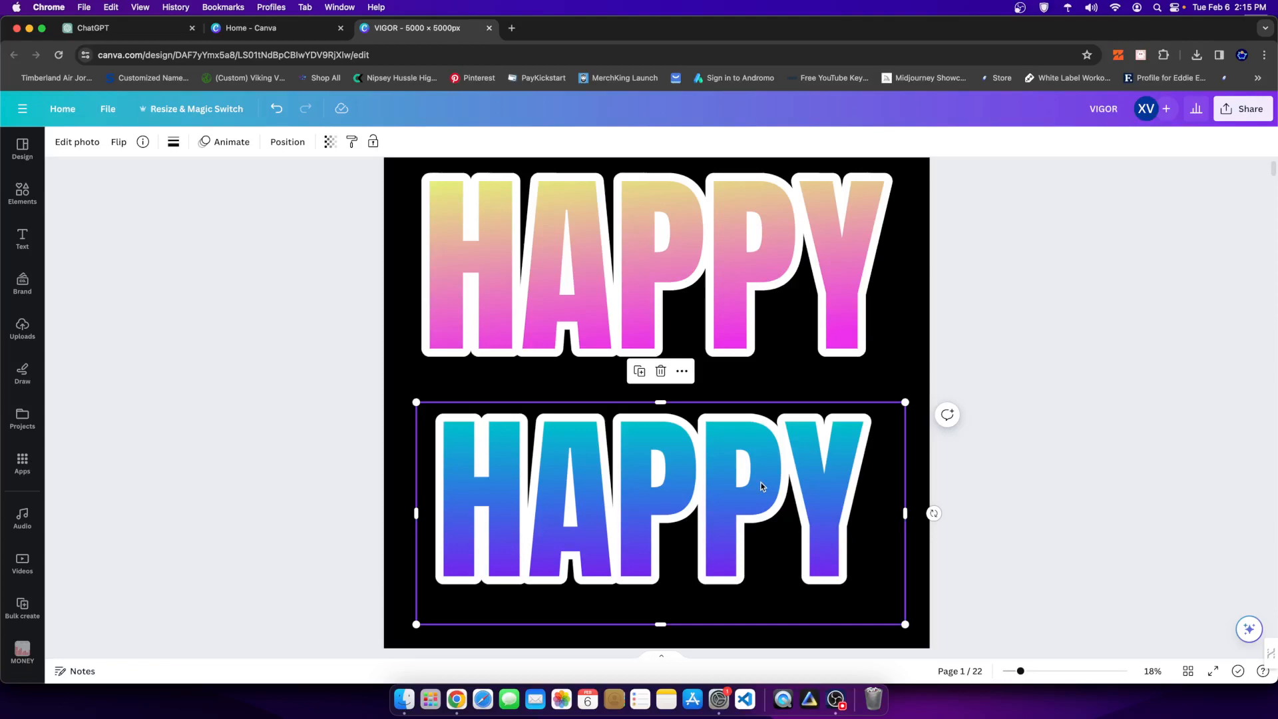
{"action": "mouse_move", "coordinate": [856, 663]}
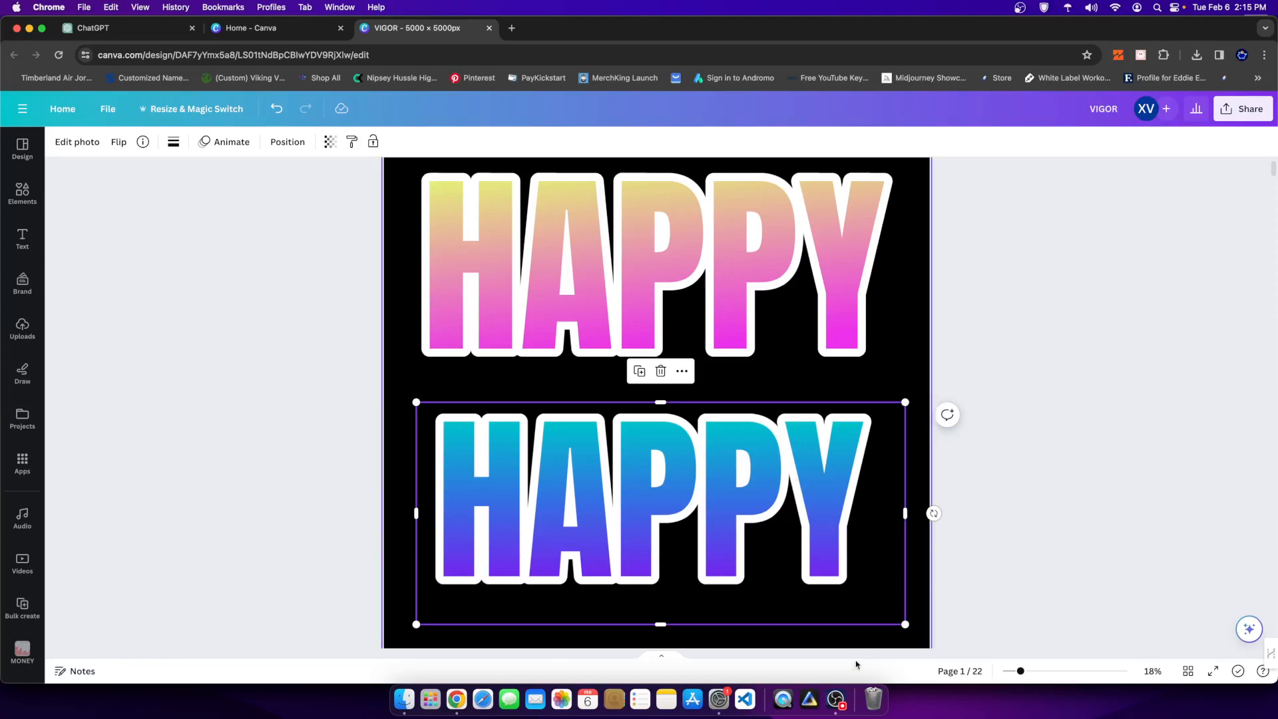